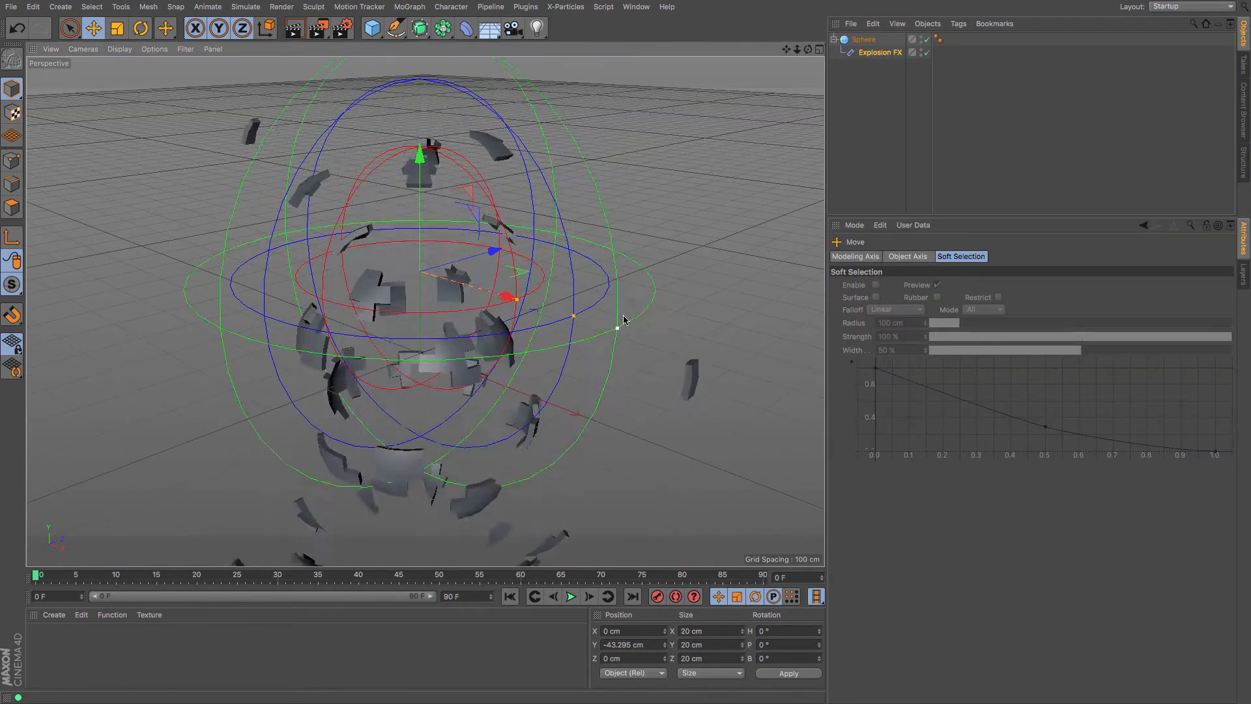
Switch to the Voronoi Fracture scene, play its falling-fragments simulation, then stop playback
left_click(571, 596)
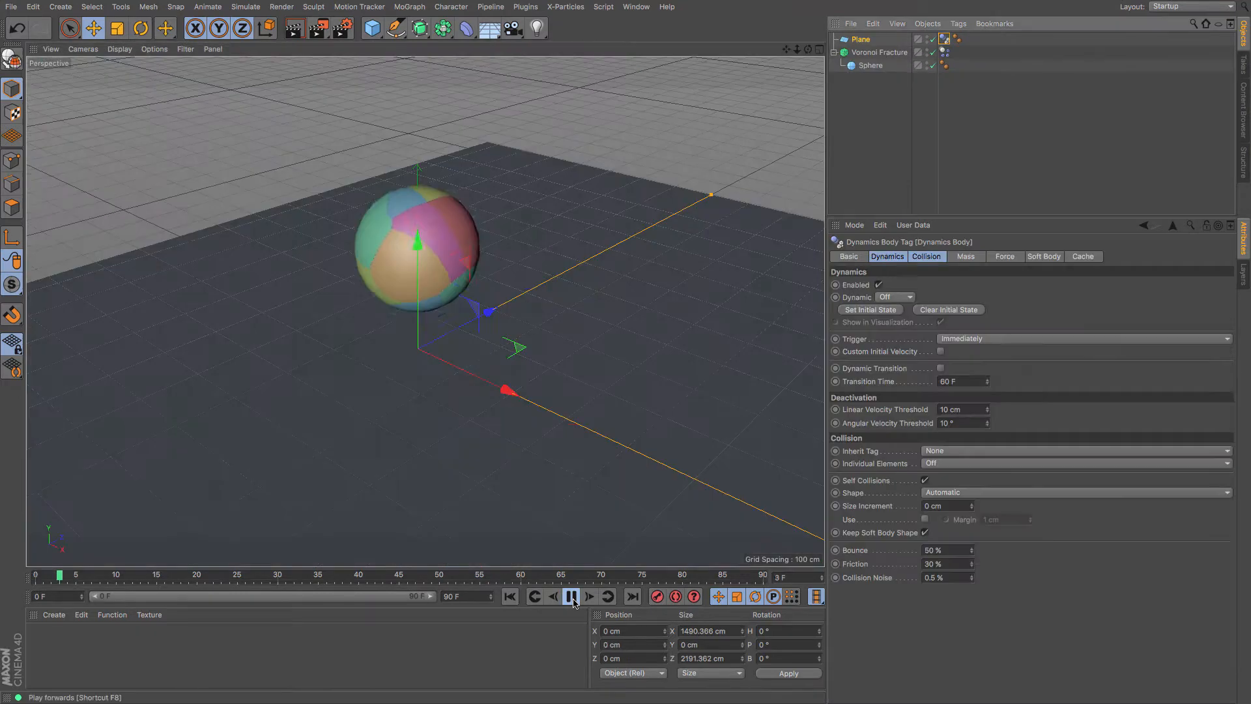
left_click(572, 597)
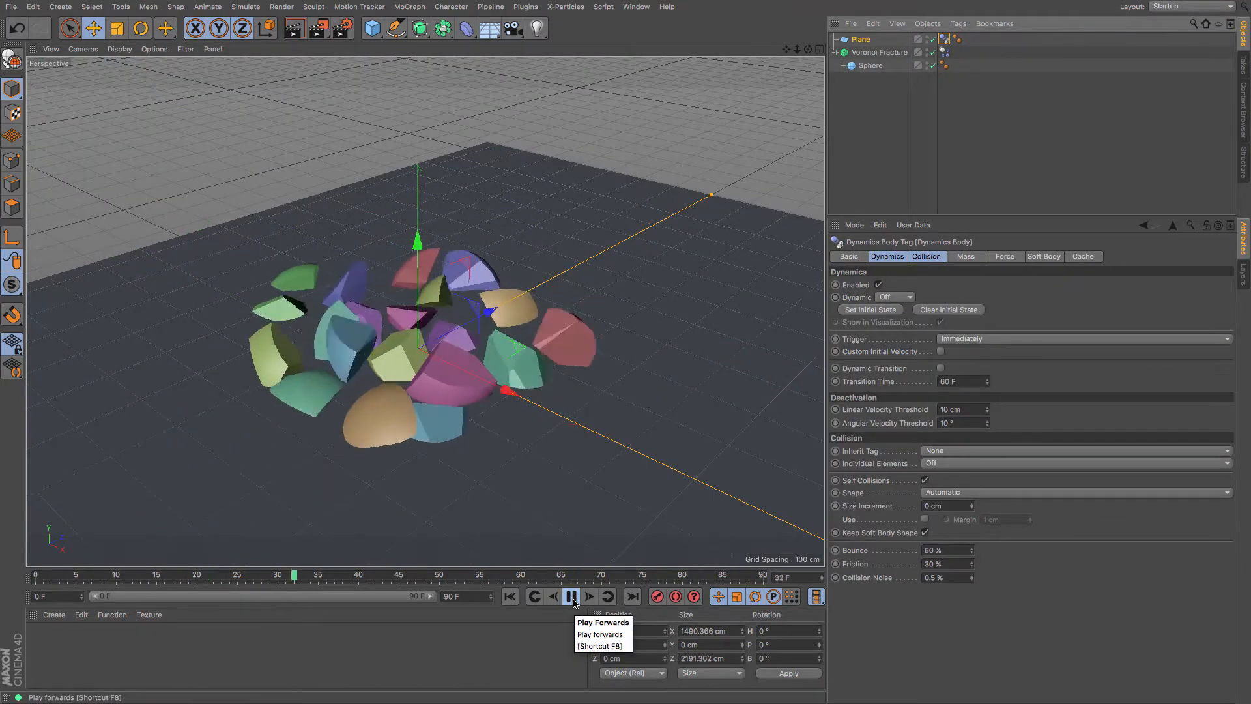
left_click(509, 596)
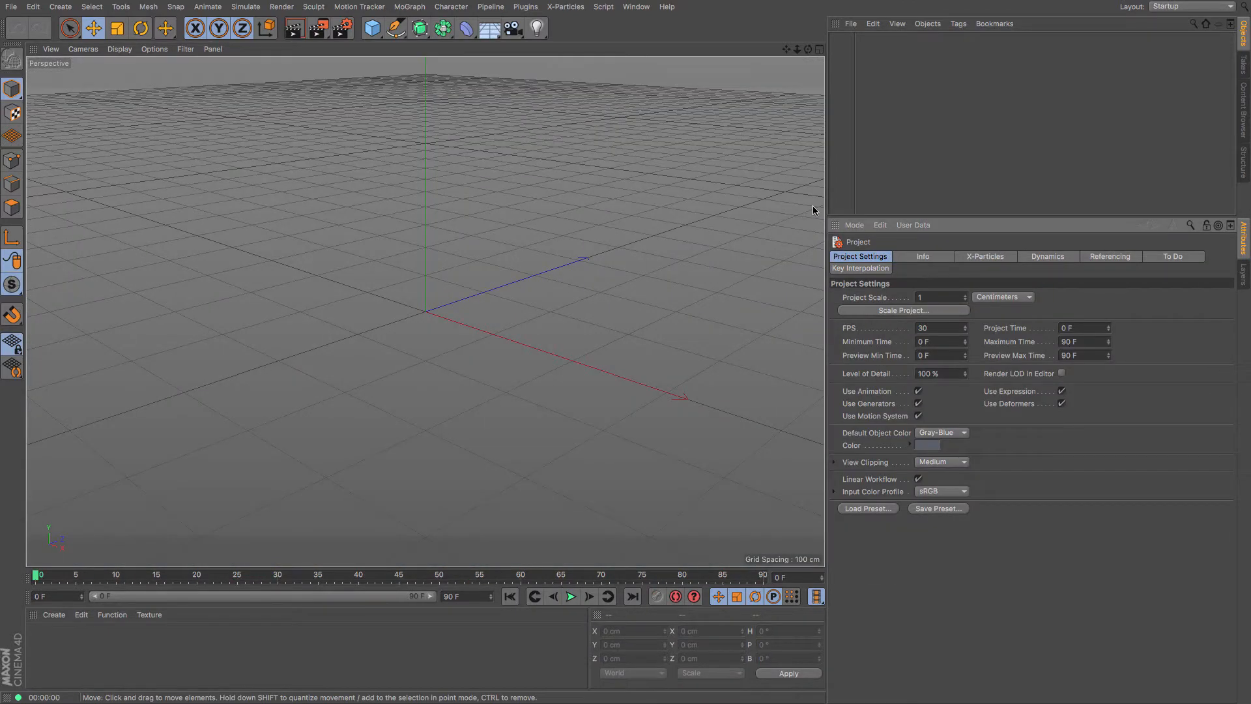
Add a Sphere primitive to the empty scene and bring up the deformer palette
left_click(372, 28)
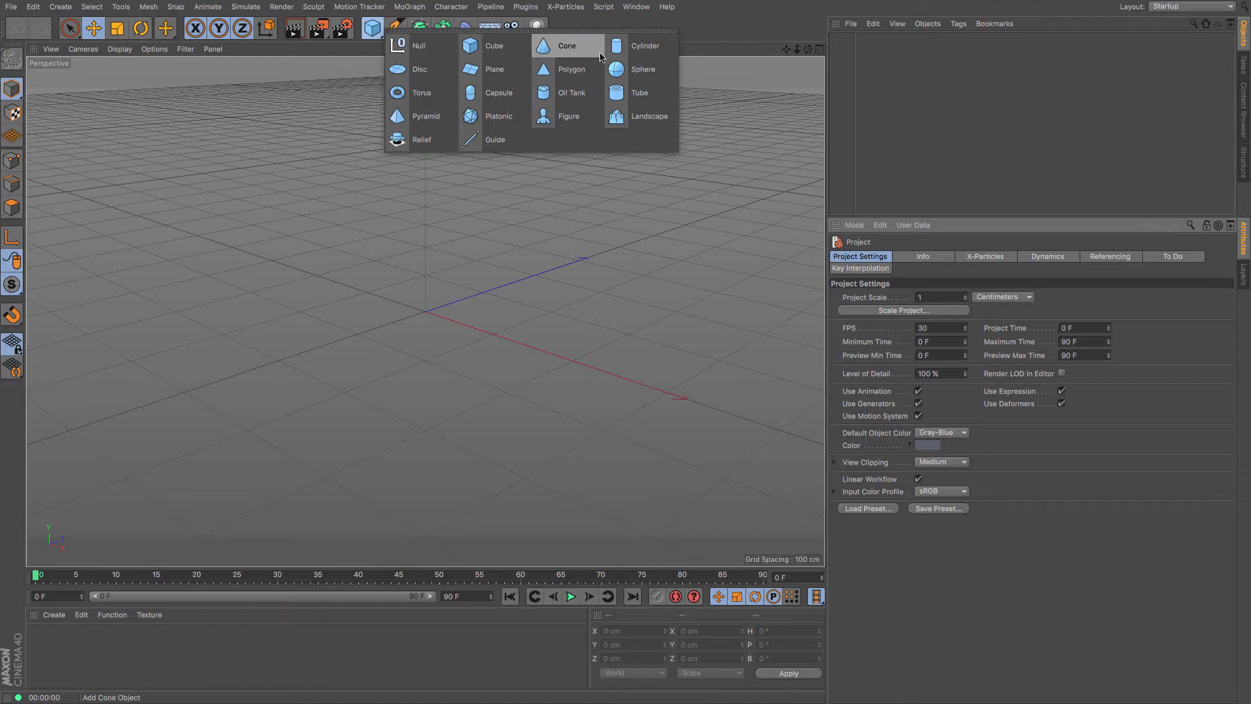
left_click(643, 70)
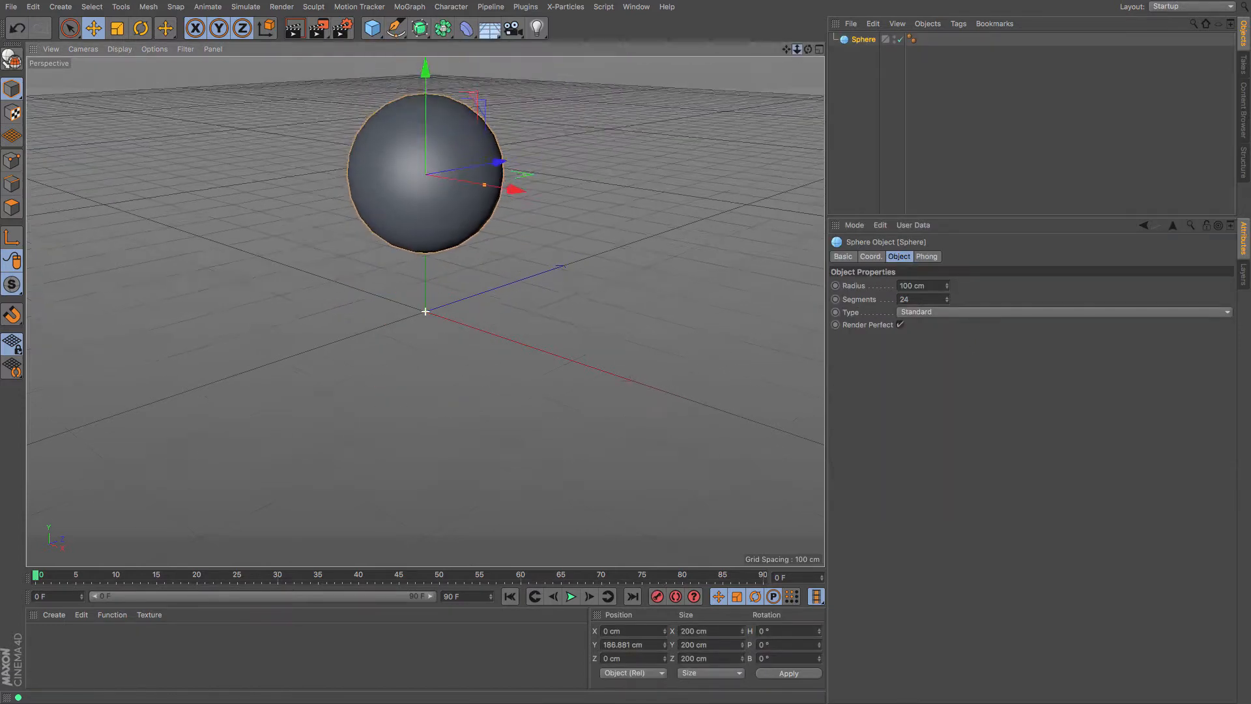
left_click(465, 28)
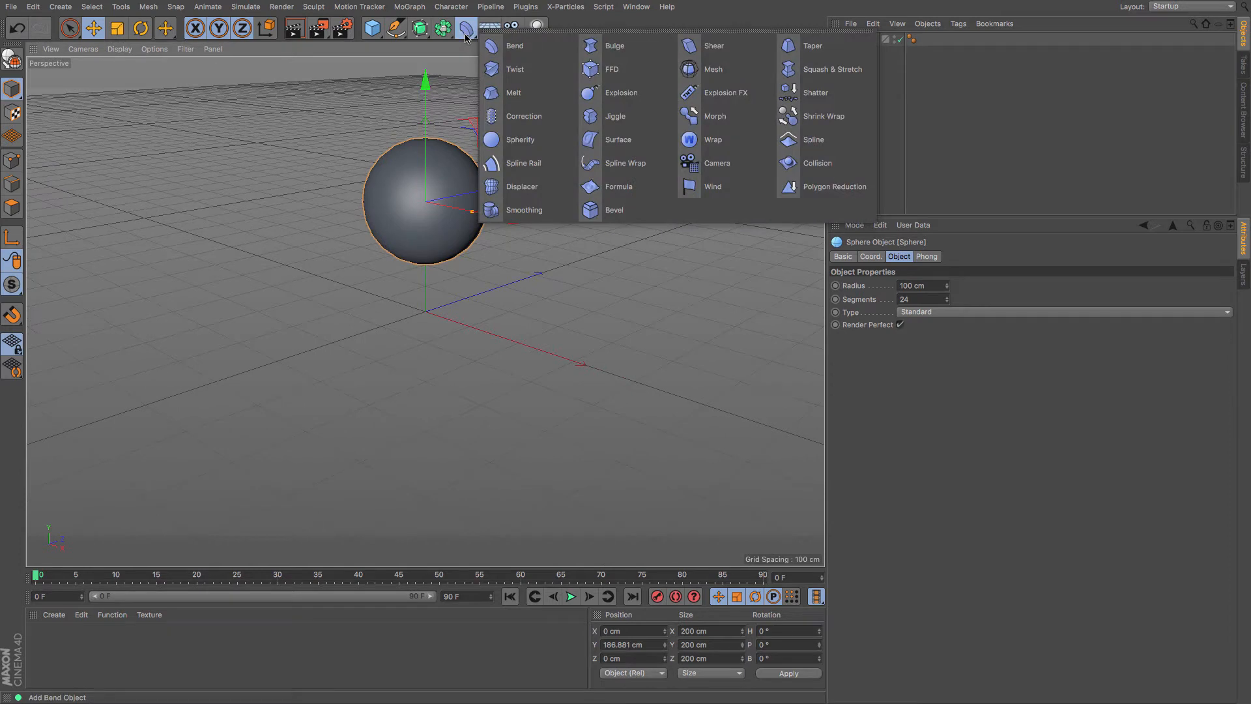
mouse_move(815, 92)
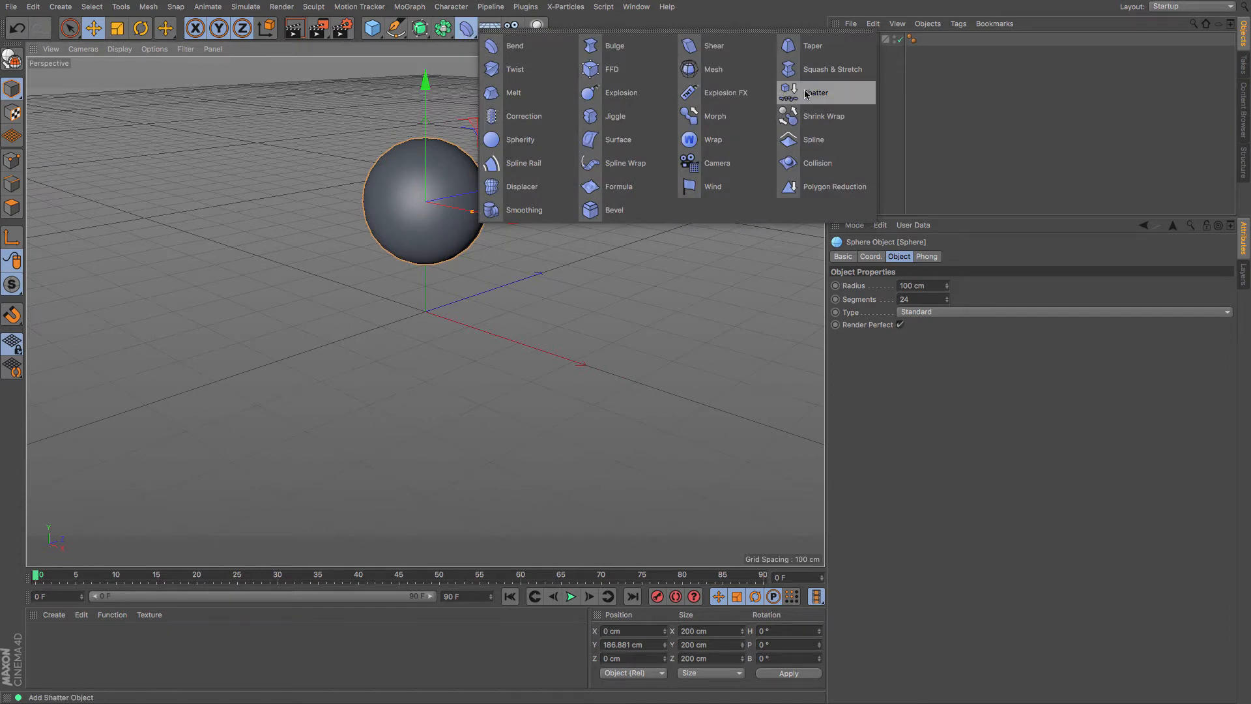
Add a Shatter deformer to the sphere and raise its Strength to scatter pieces
left_click(815, 92)
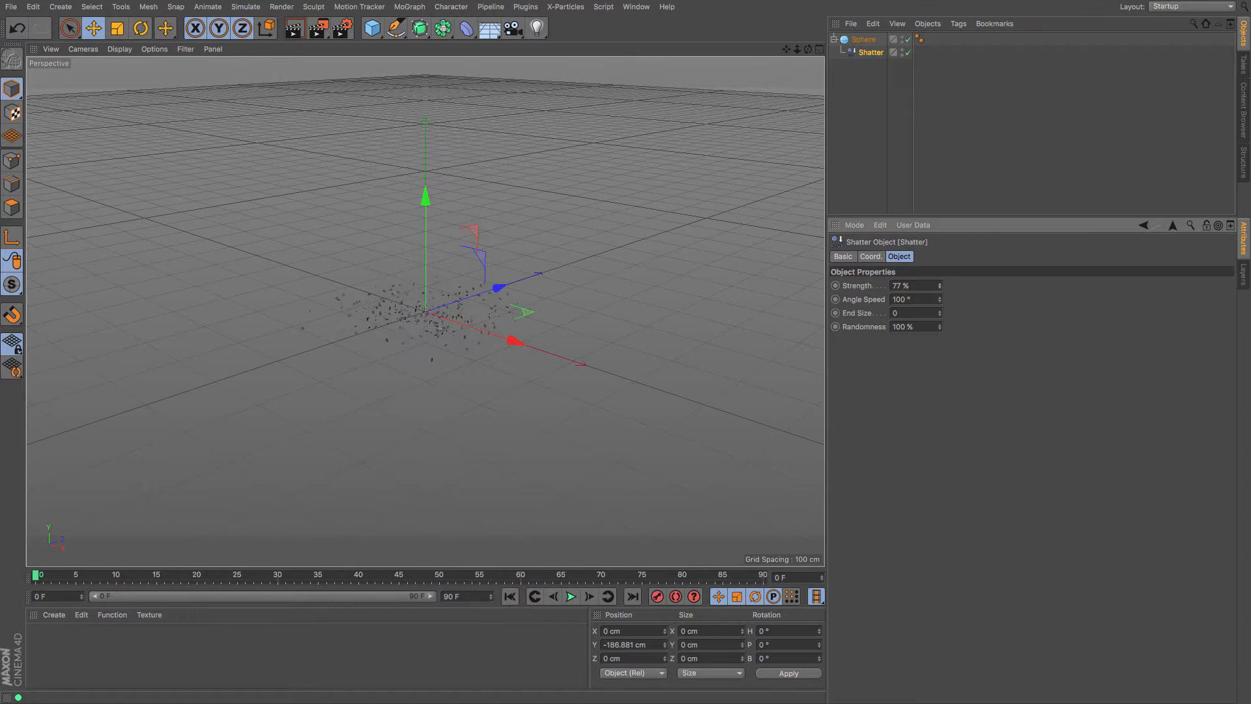
left_click_drag(925, 285, 902, 285)
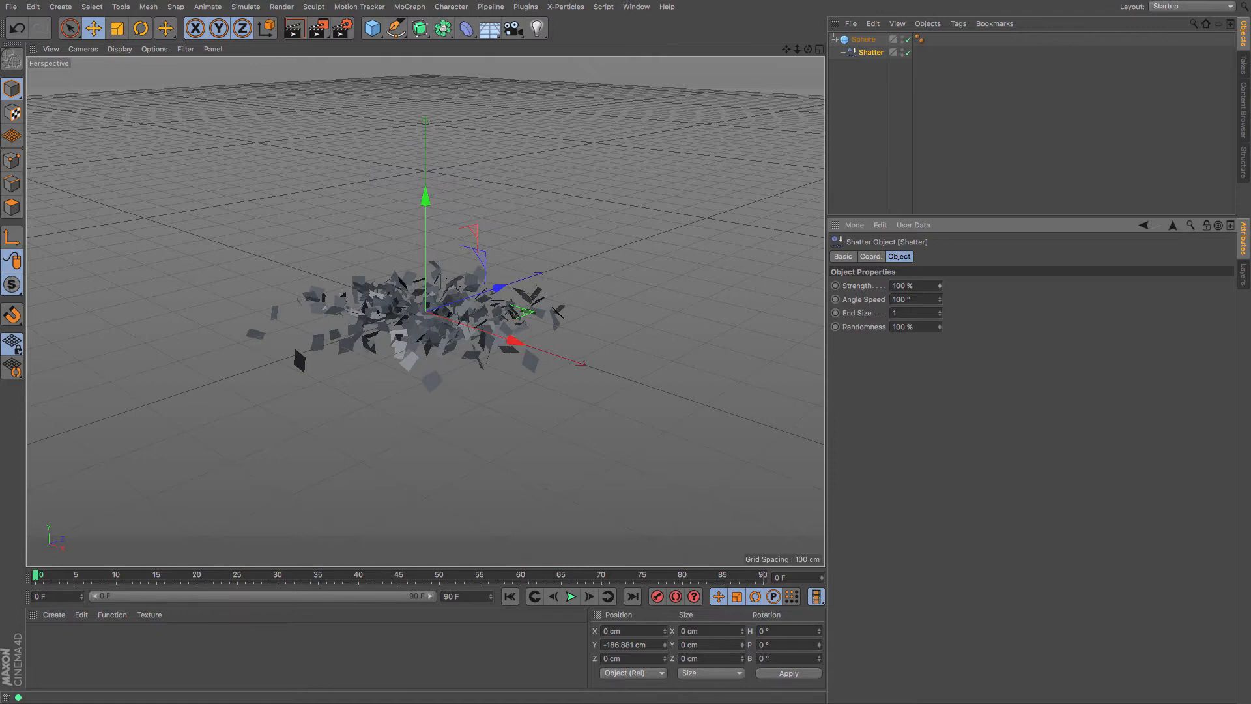
mouse_move(940, 289)
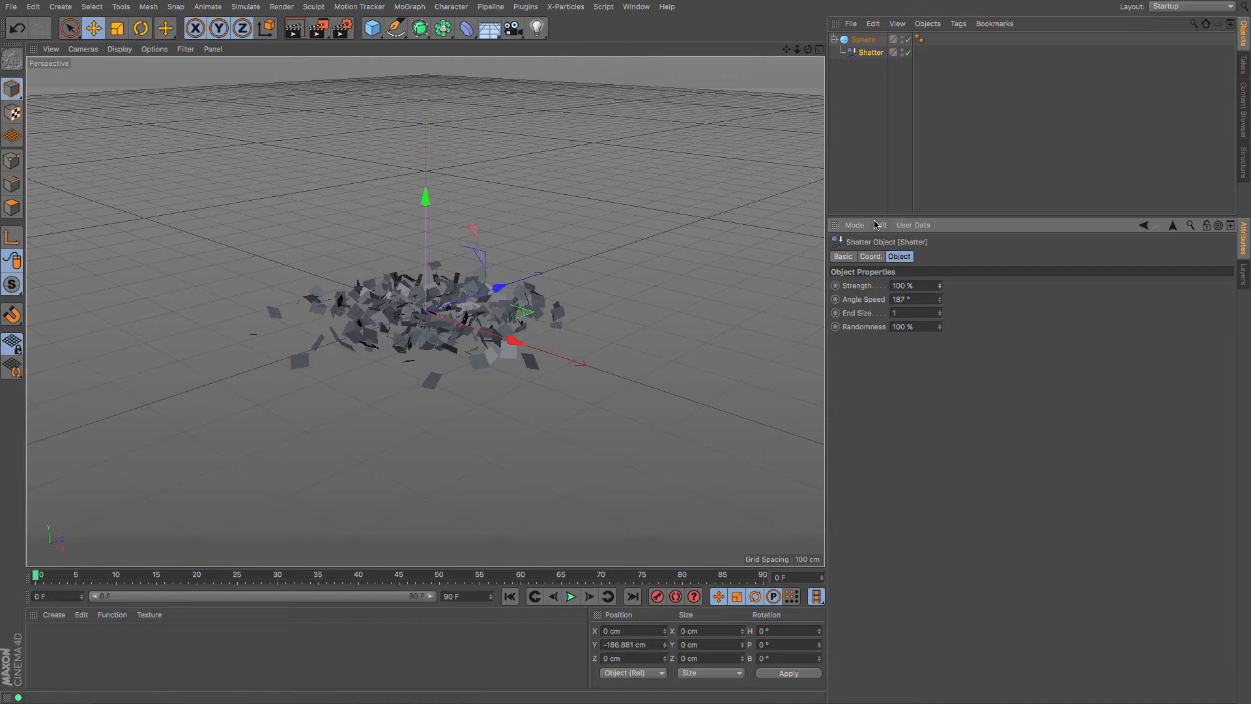
mouse_move(649, 352)
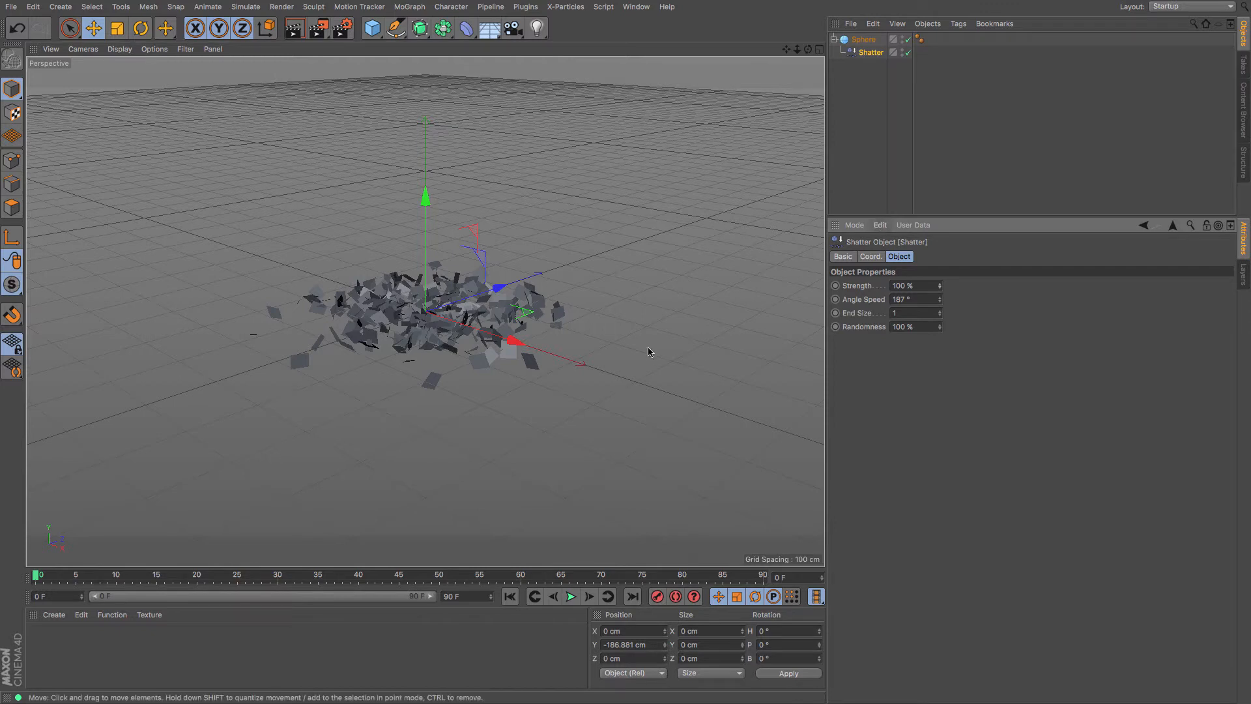
mouse_move(824, 96)
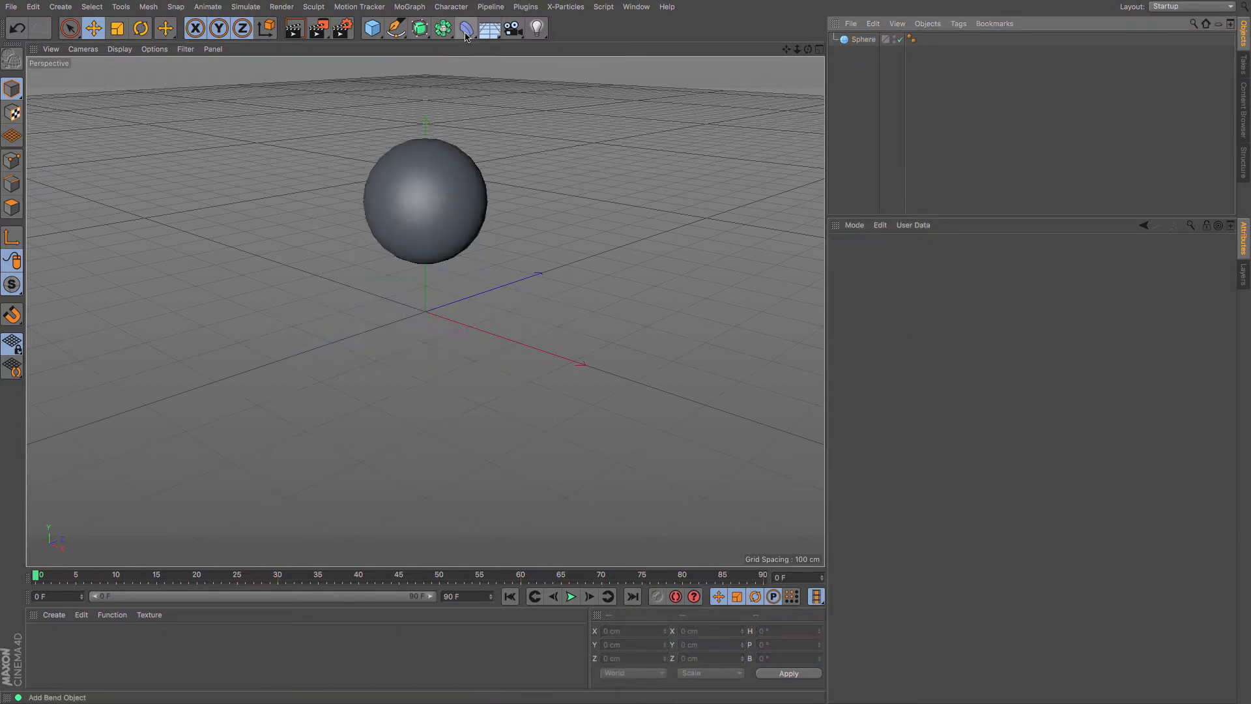
Add an Explosion FX deformer and move its blast centre vertically through the sphere
left_click(465, 28)
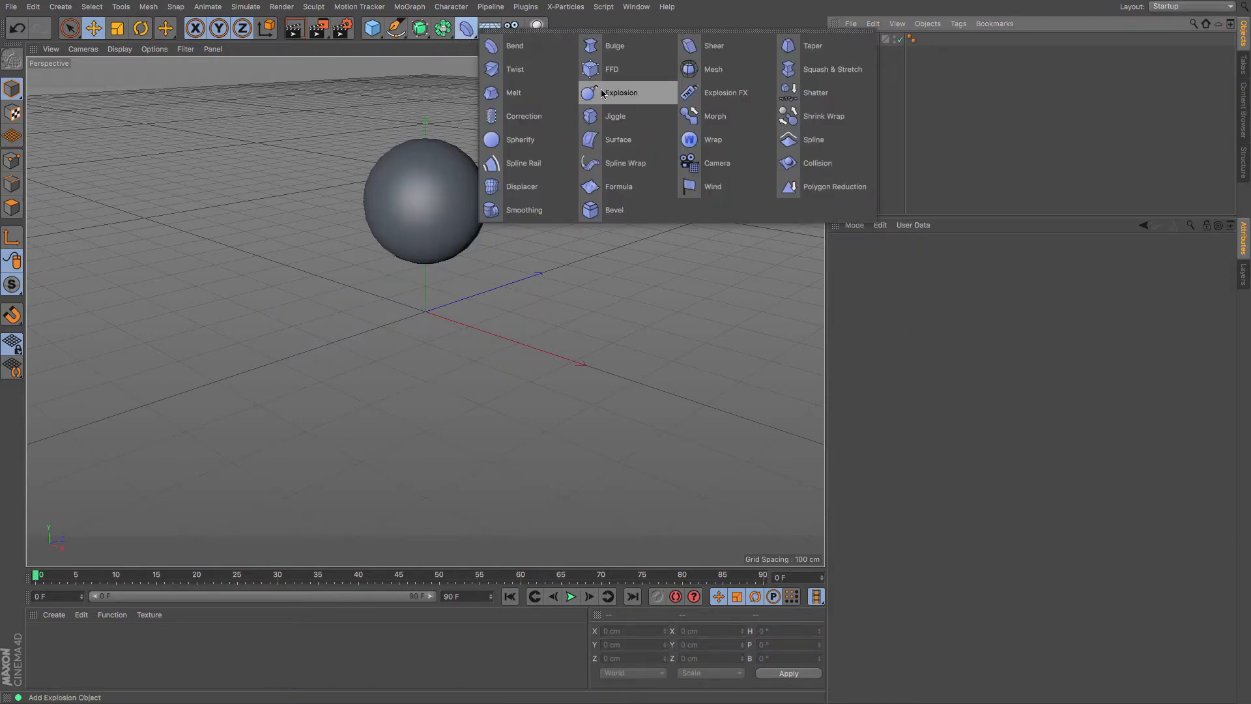
left_click(725, 92)
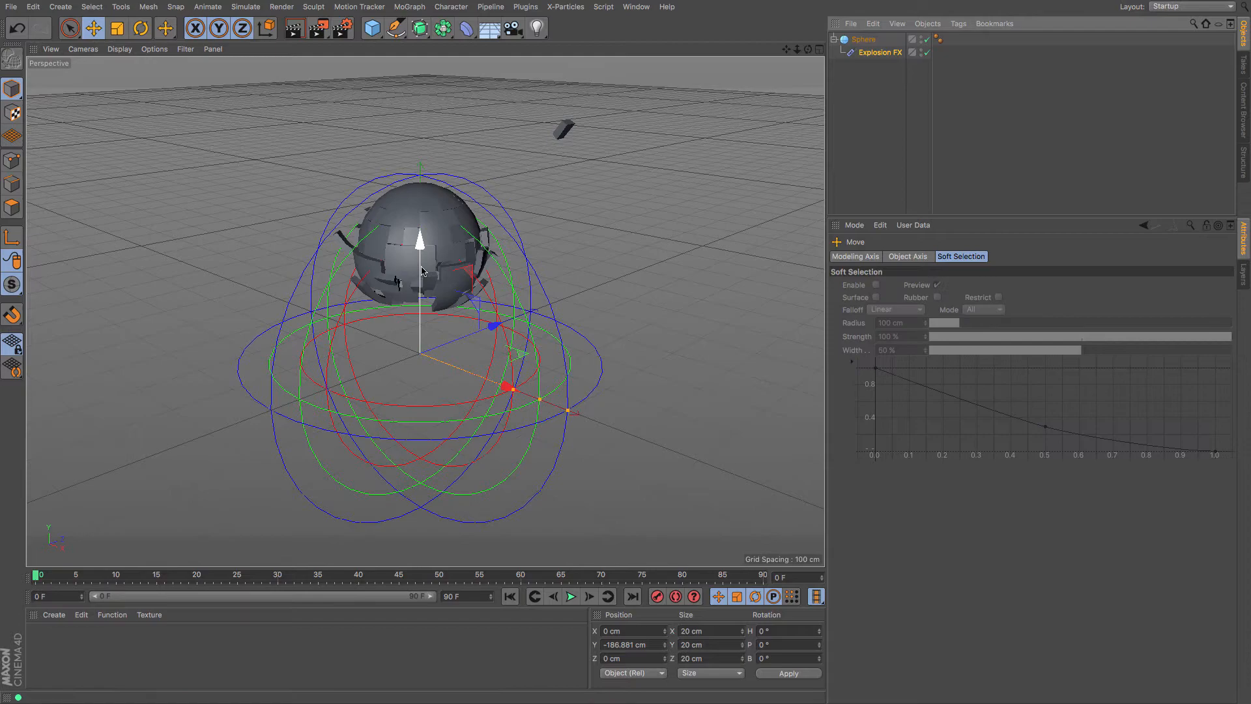
left_click_drag(420, 271, 421, 84)
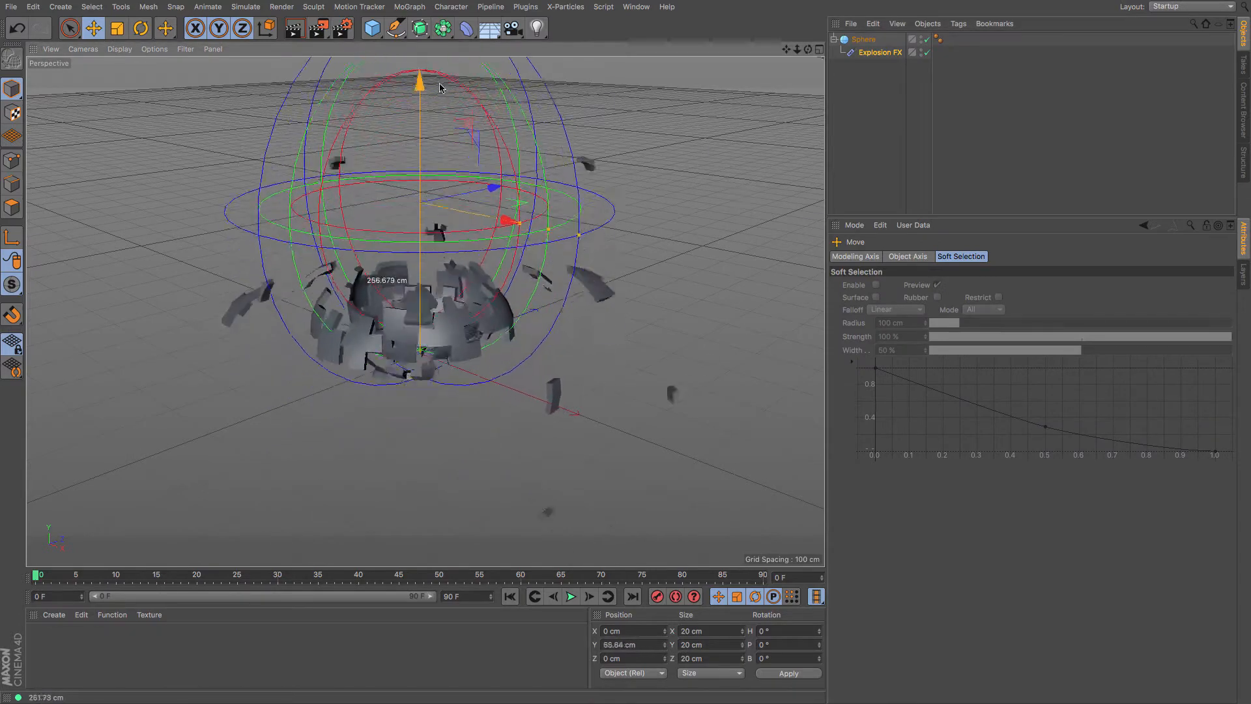
left_click_drag(419, 88, 430, 156)
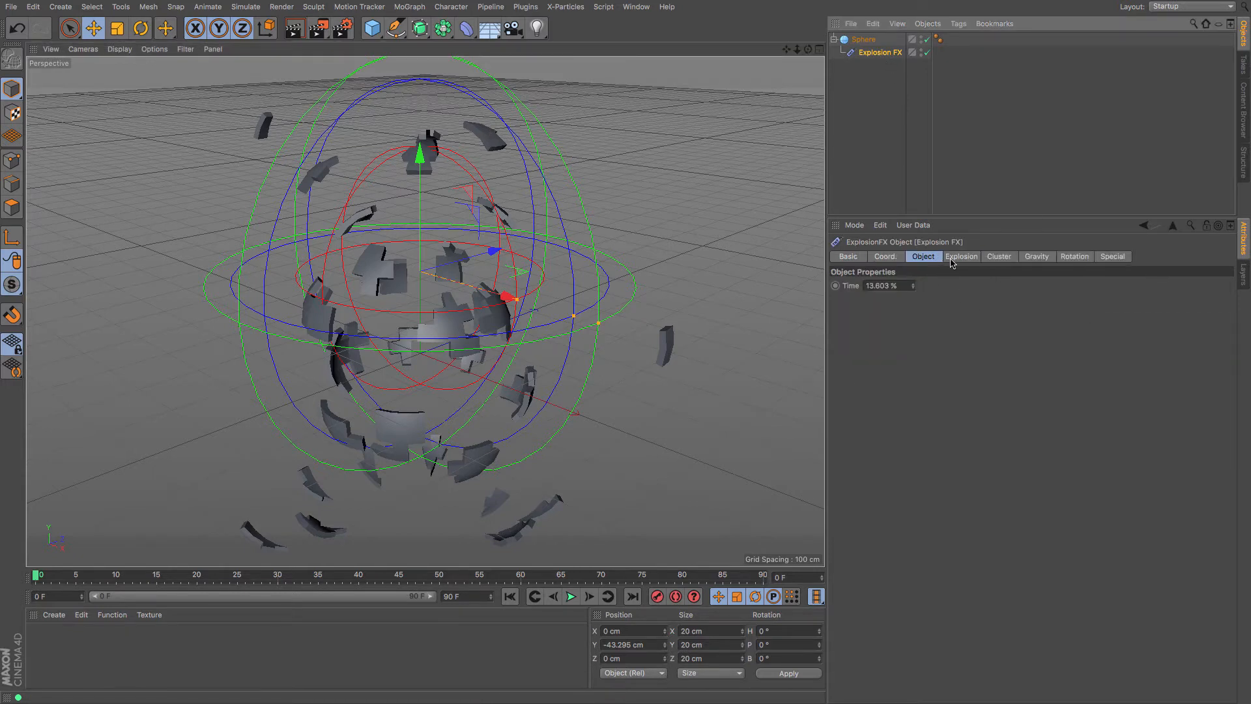
Try Polygons and selection-tag clustering, then use Automatic clusters with Min Polys 2
left_click(961, 256)
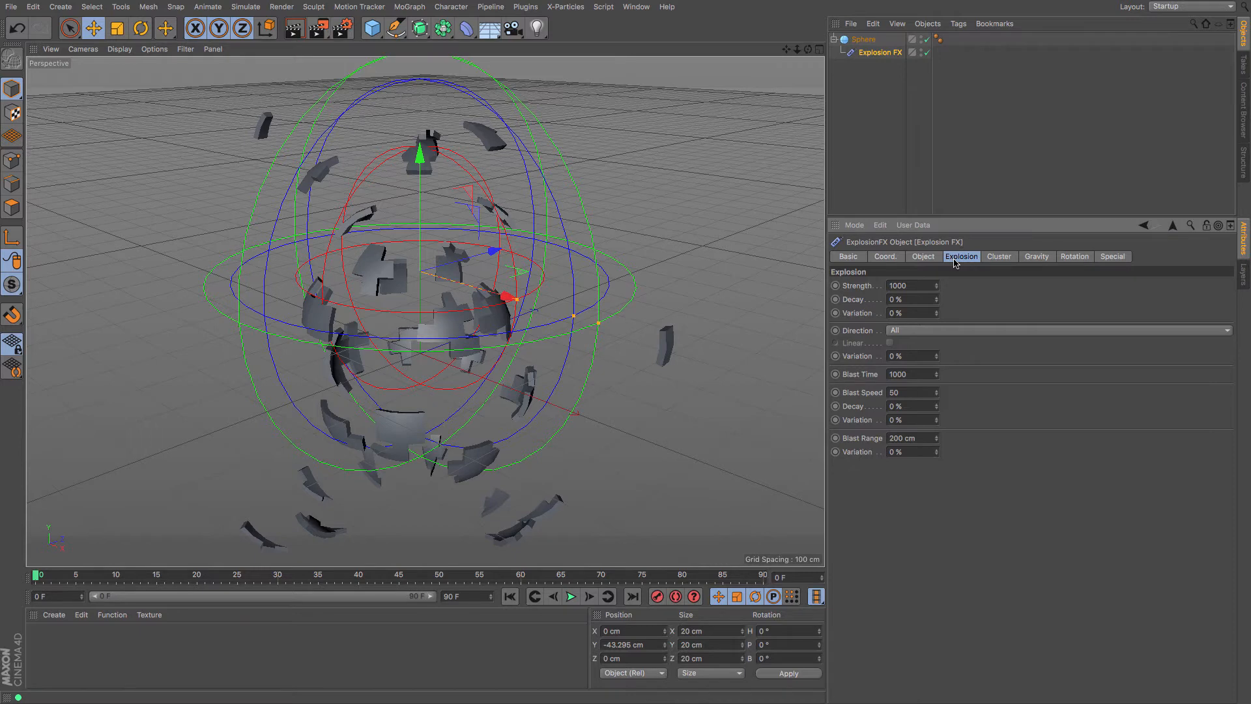
left_click(998, 257)
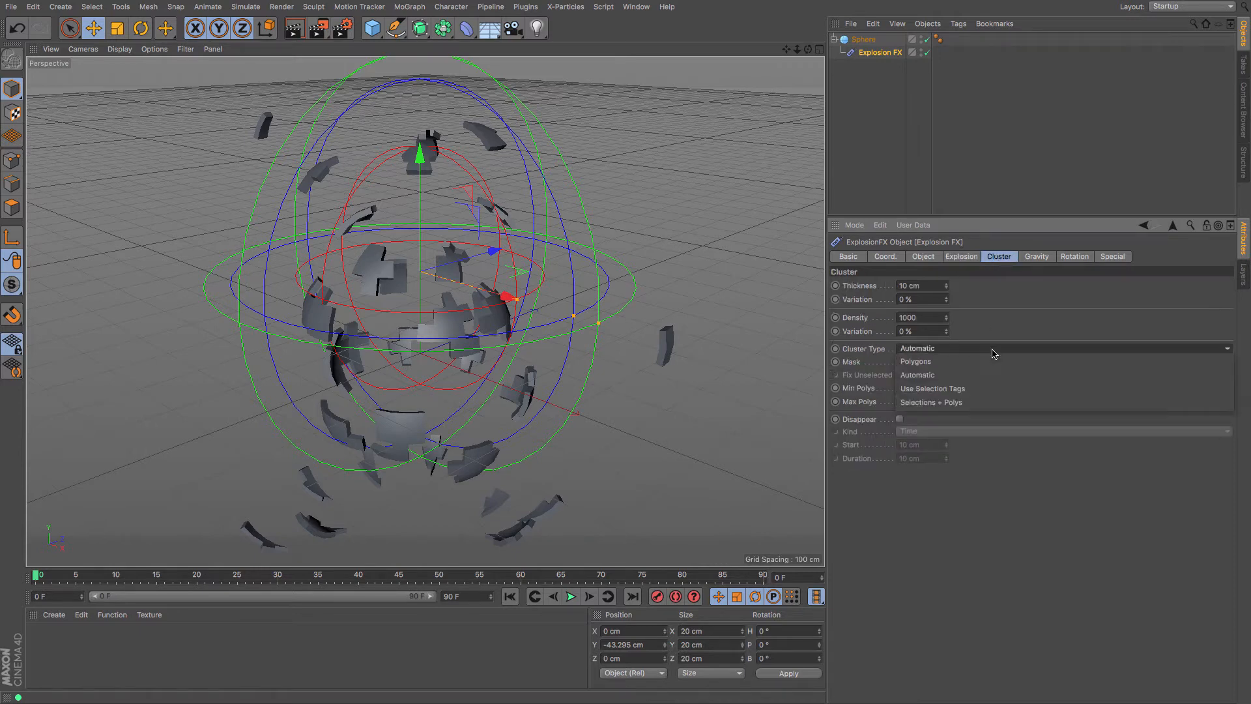
left_click(916, 348)
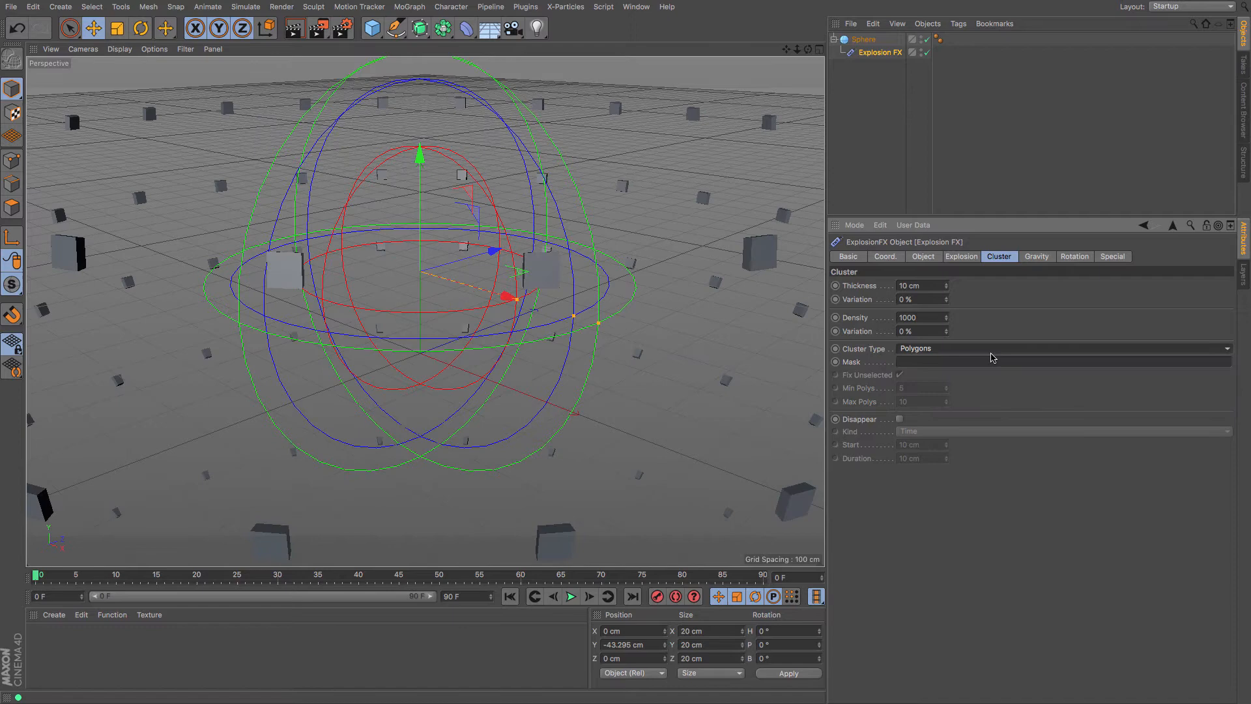
left_click(1062, 348)
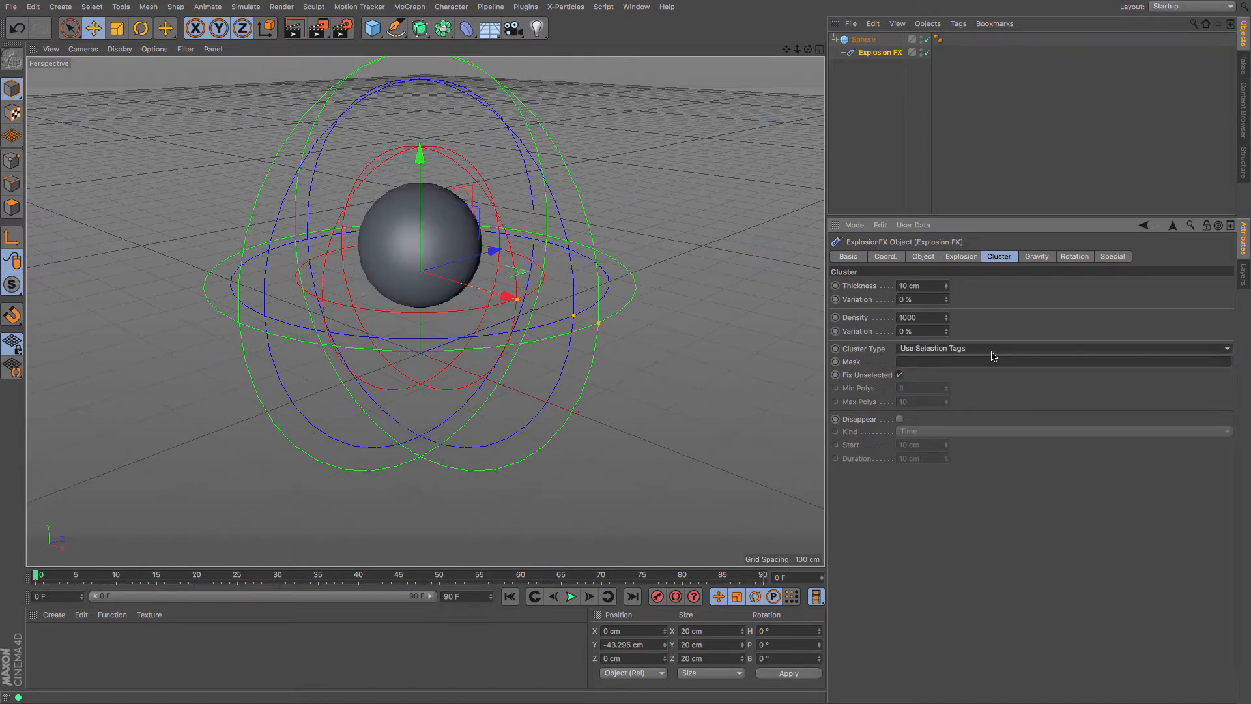
left_click(1062, 348)
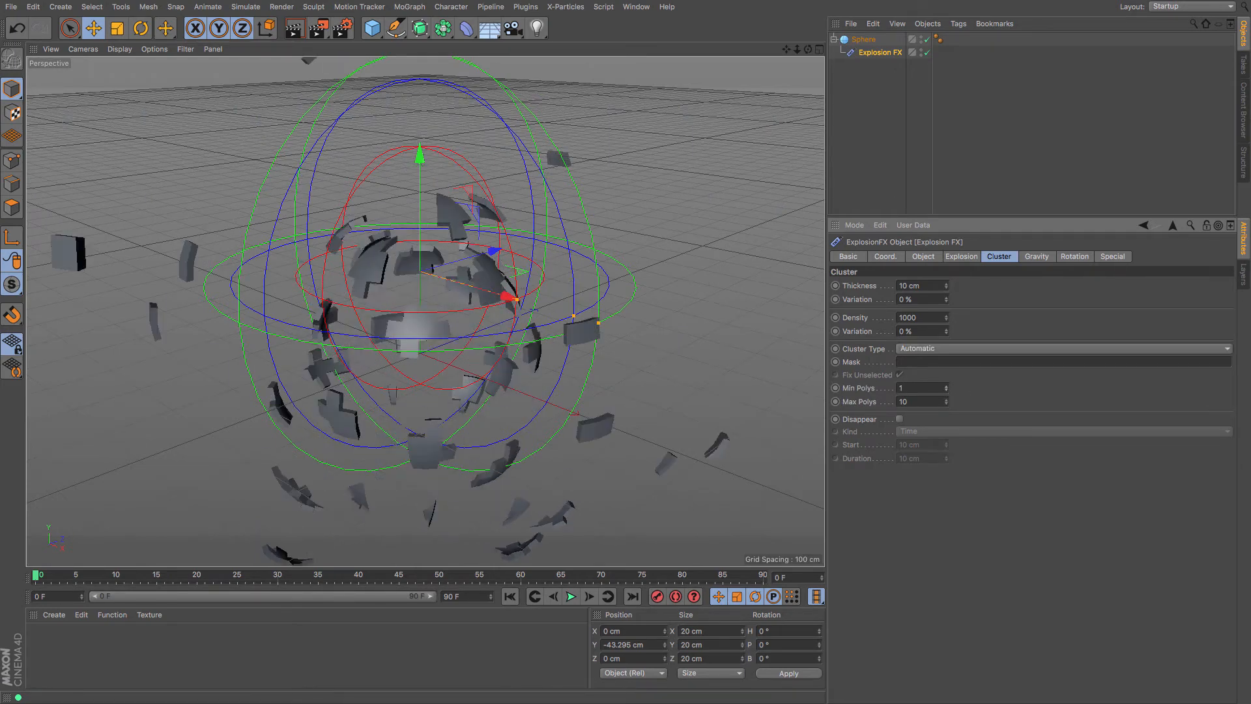
left_click(943, 385)
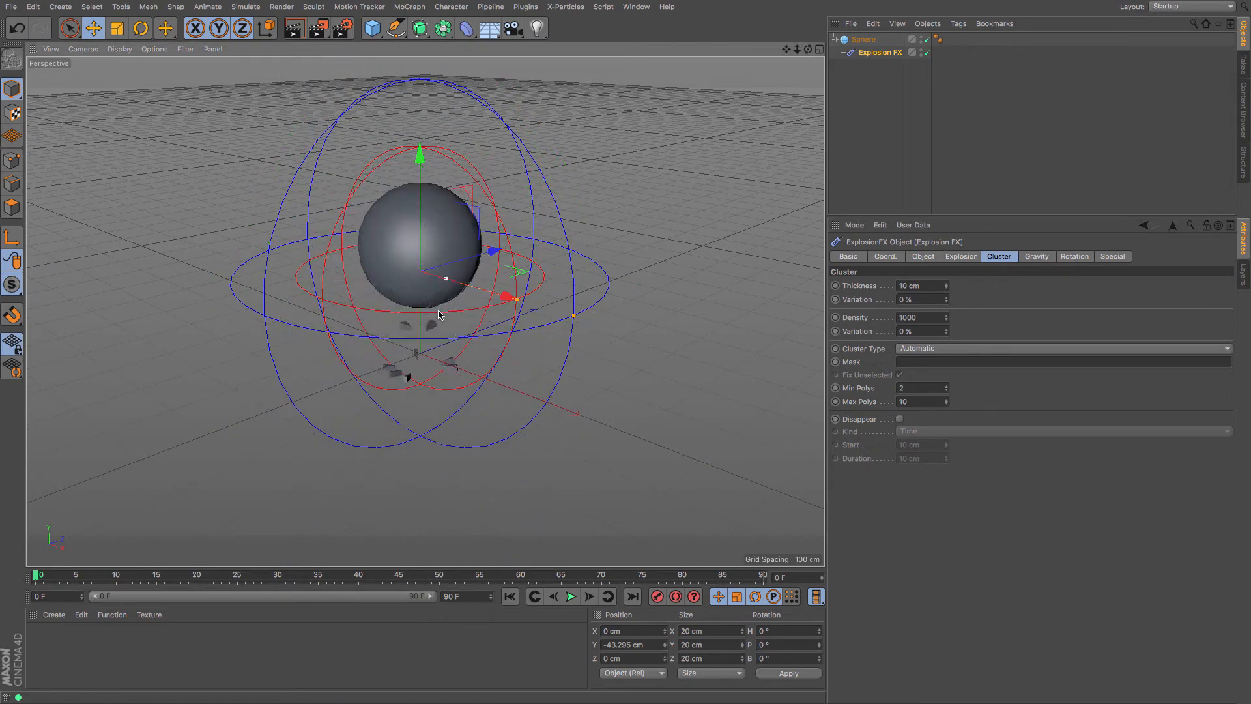
left_click(1035, 256)
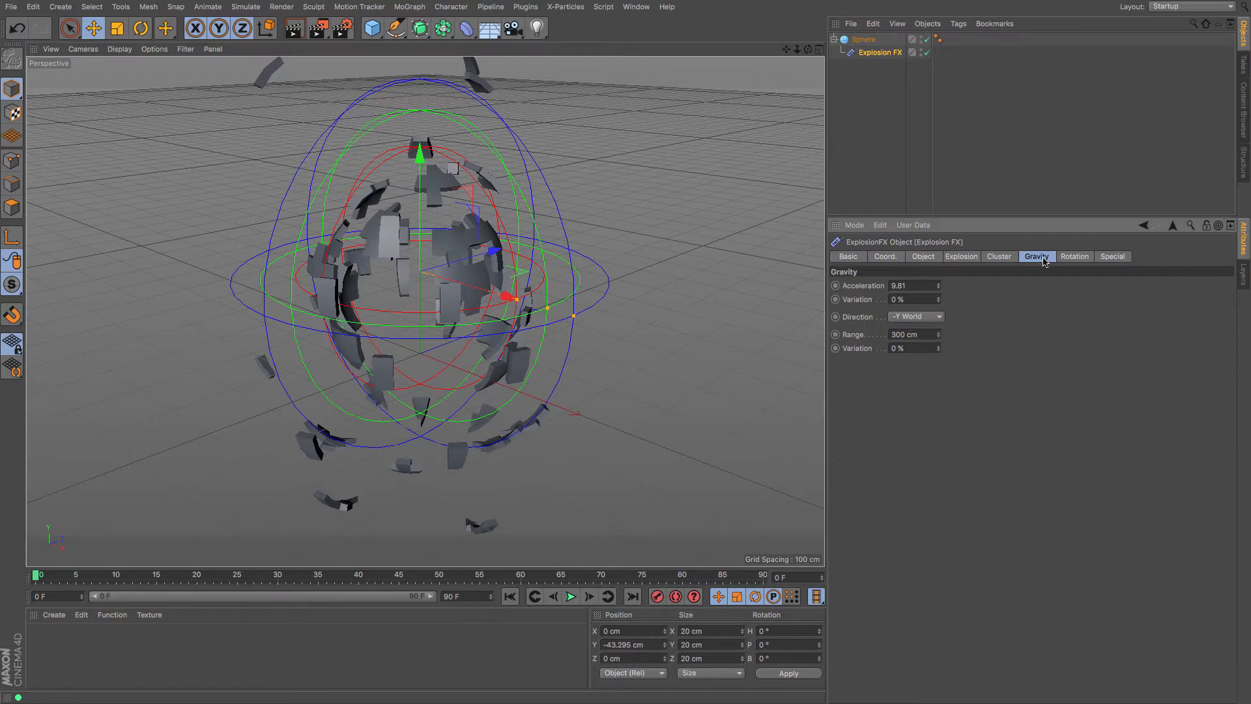
Delete the Explosion FX object so only the Sphere remains
left_click(916, 316)
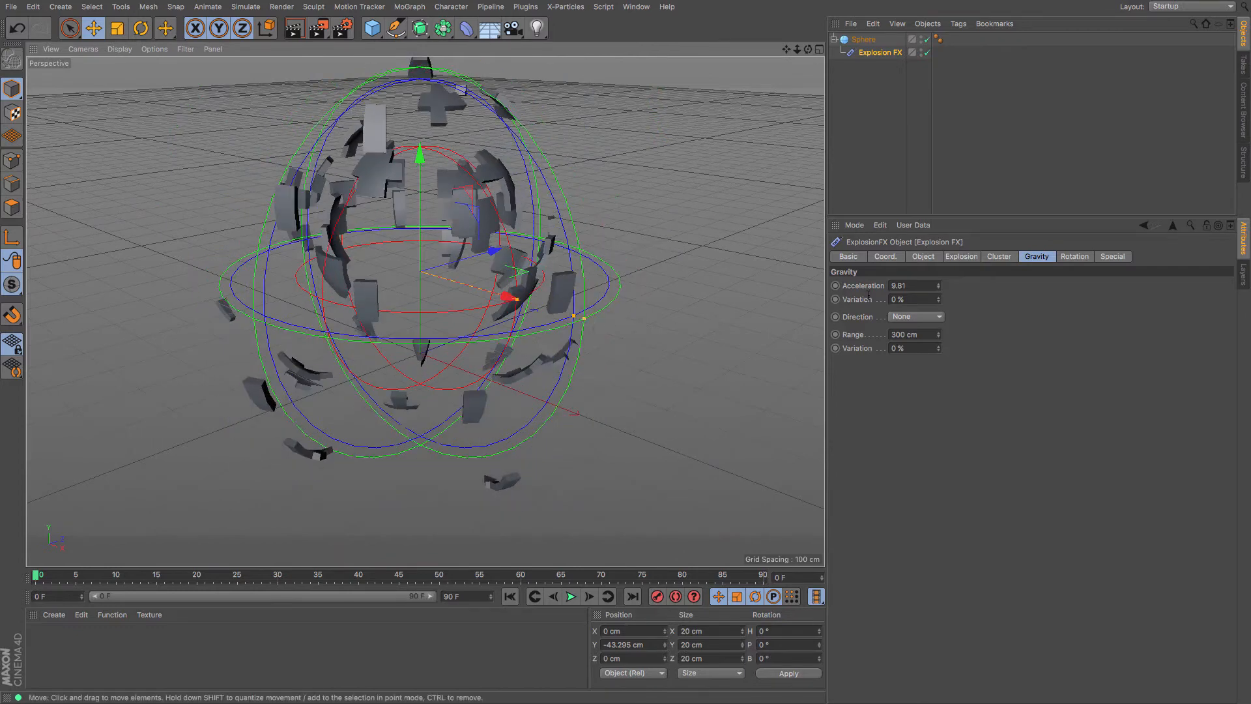
left_click(915, 316)
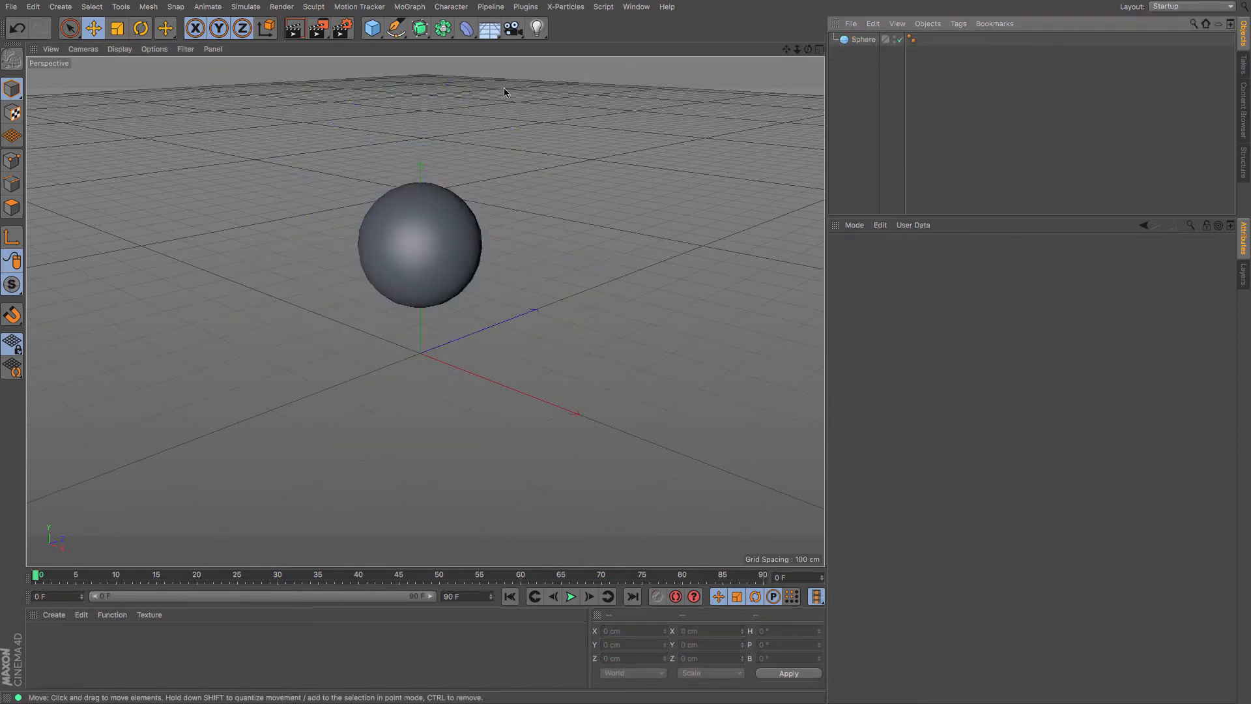
mouse_move(508, 92)
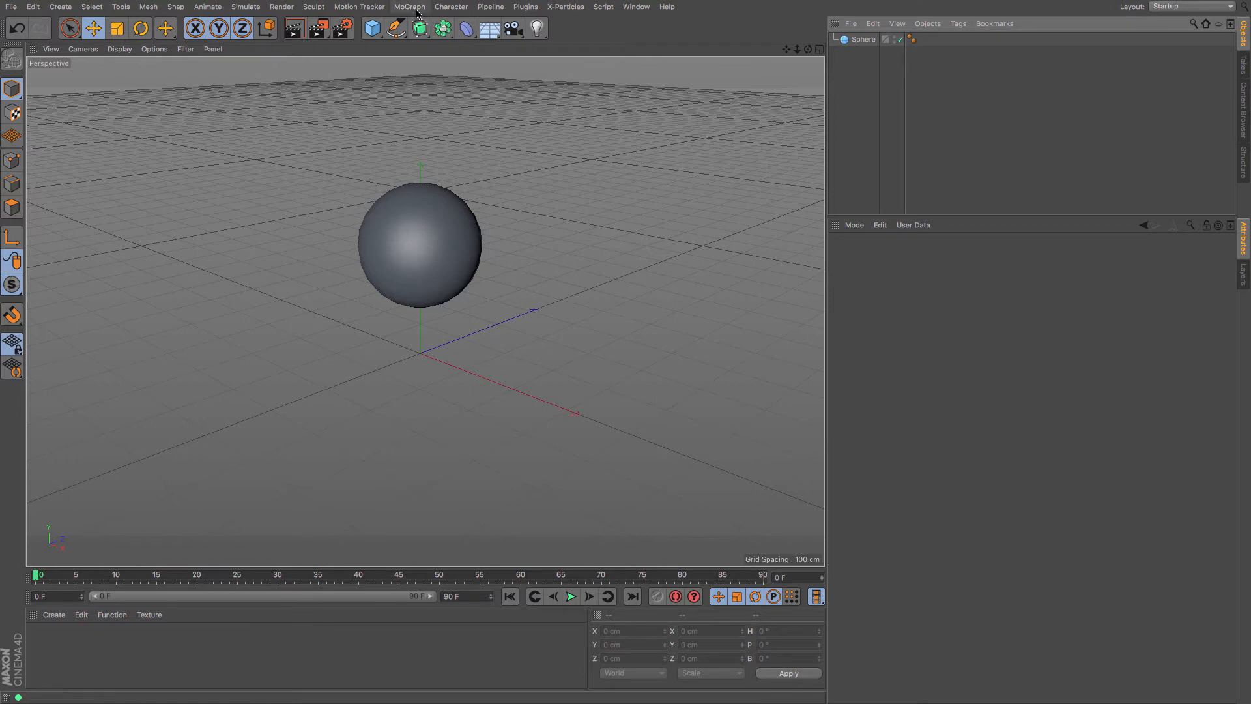
Add a MoGraph Voronoi Fracture object that splits the sphere into coloured chunks
left_click(409, 7)
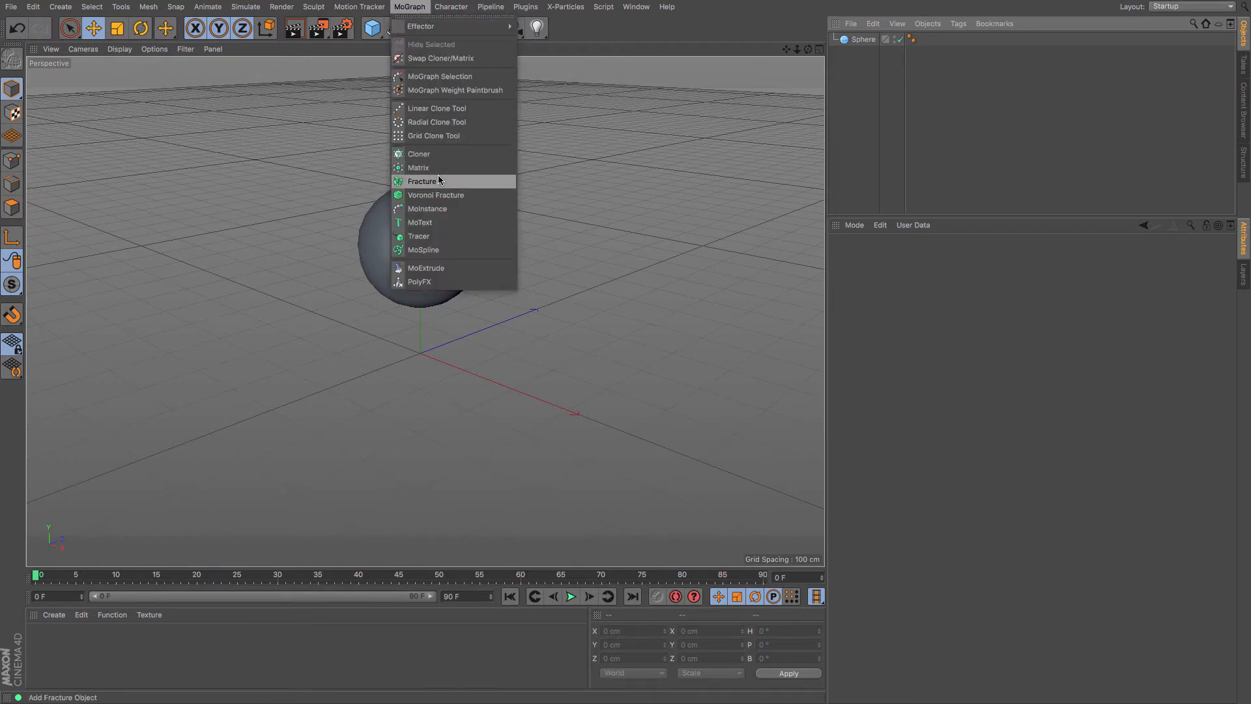
left_click(436, 194)
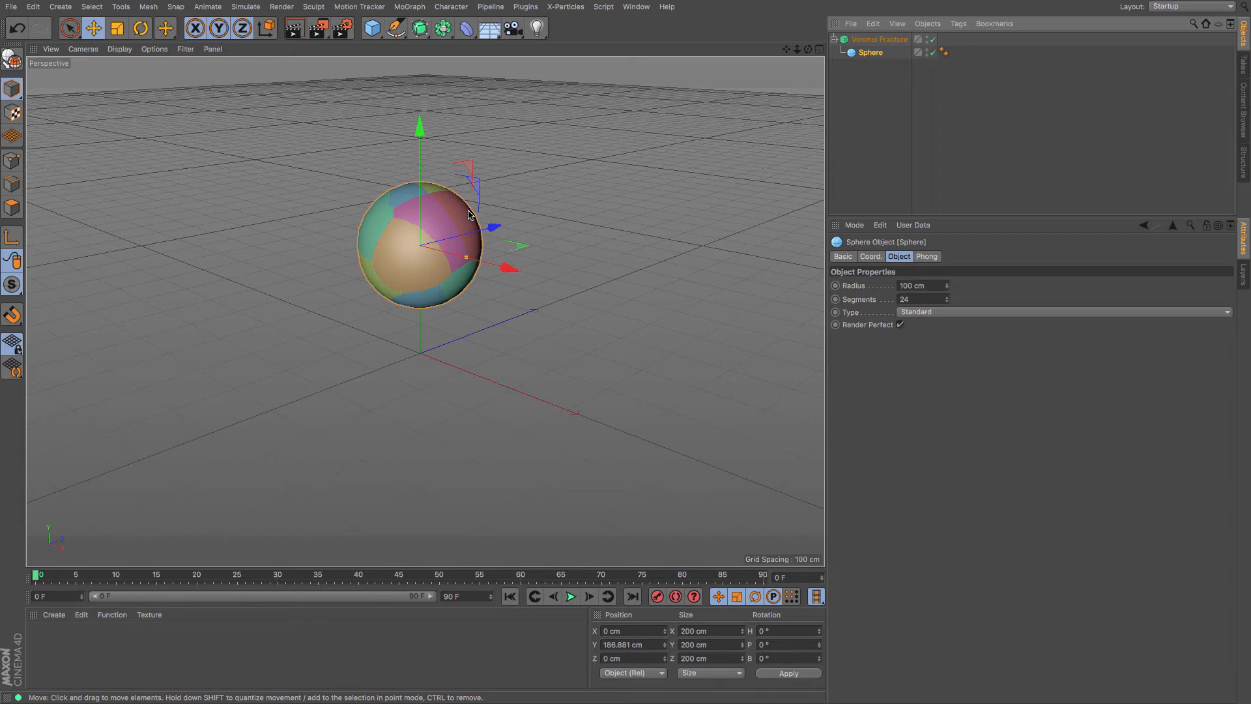
left_click(371, 28)
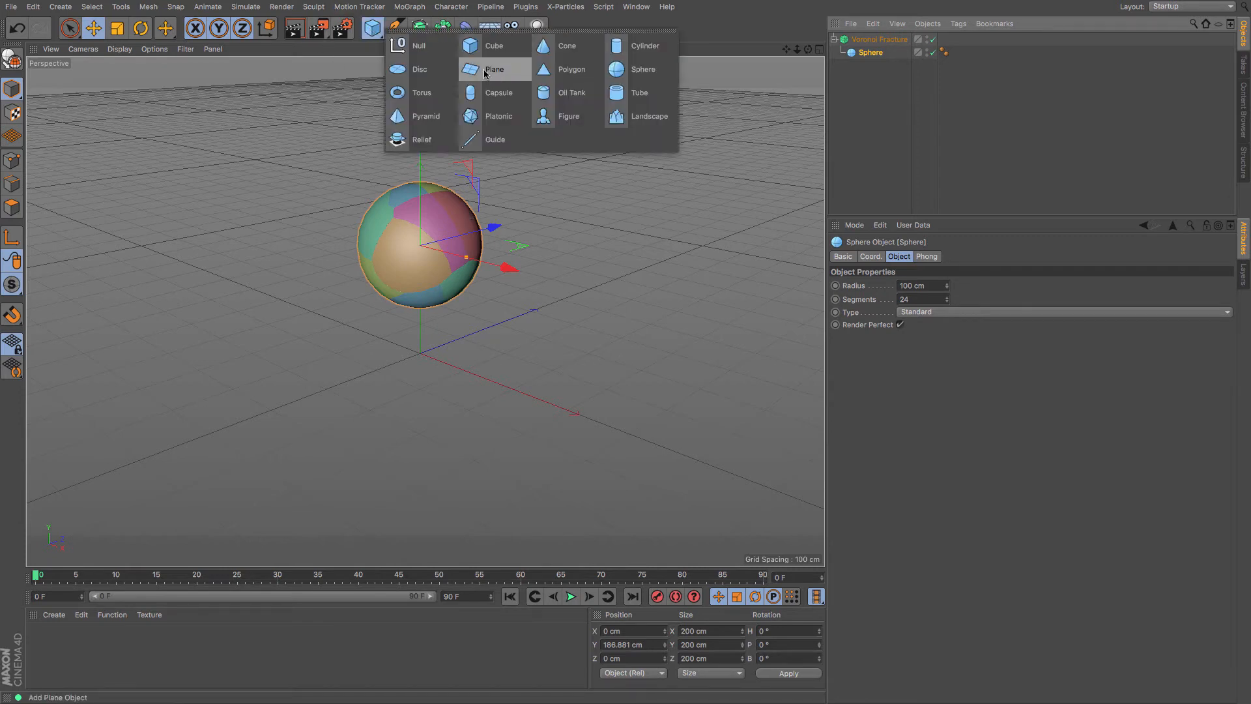
Add a Plane beneath the sphere and enlarge its width and height
left_click(494, 69)
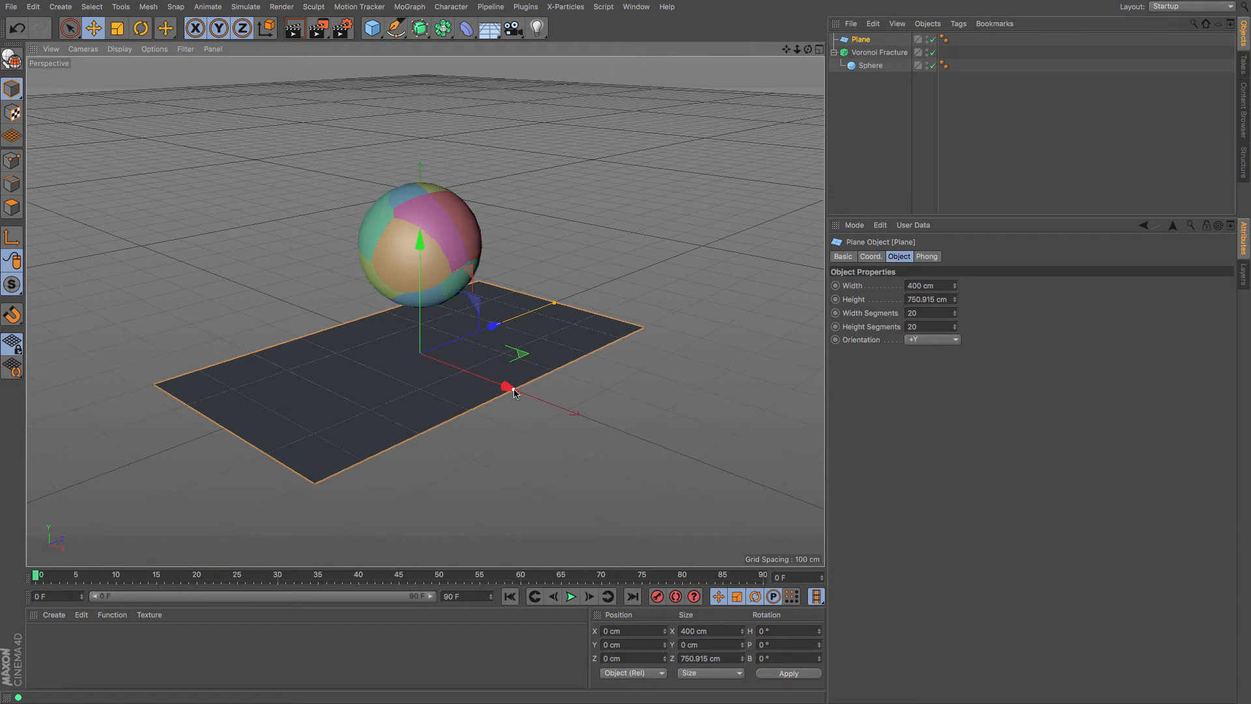
left_click_drag(504, 387, 634, 438)
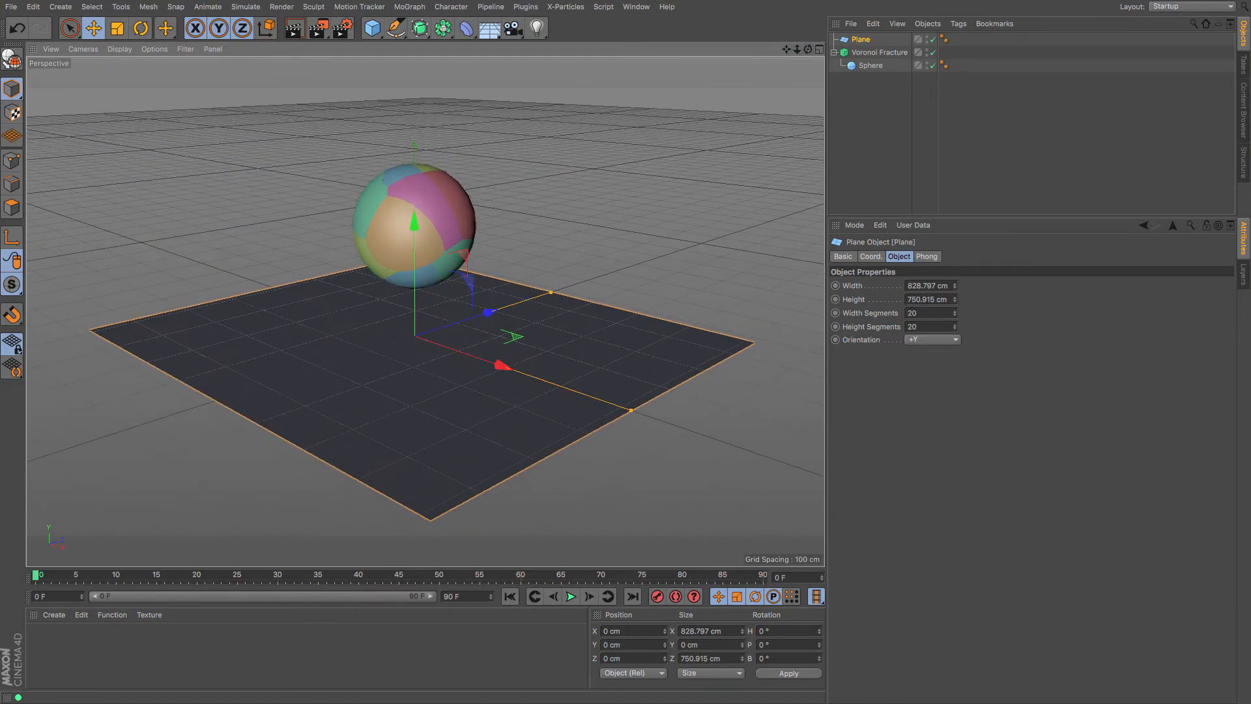
left_click(877, 52)
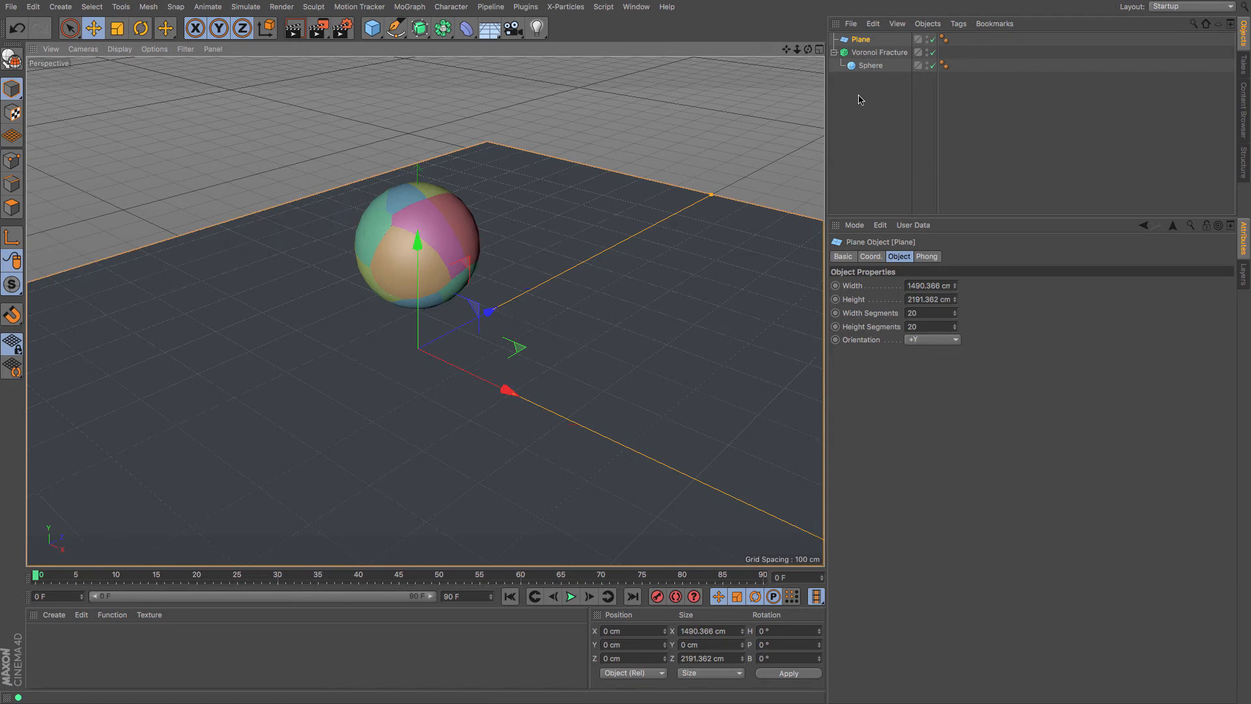
left_click(879, 53)
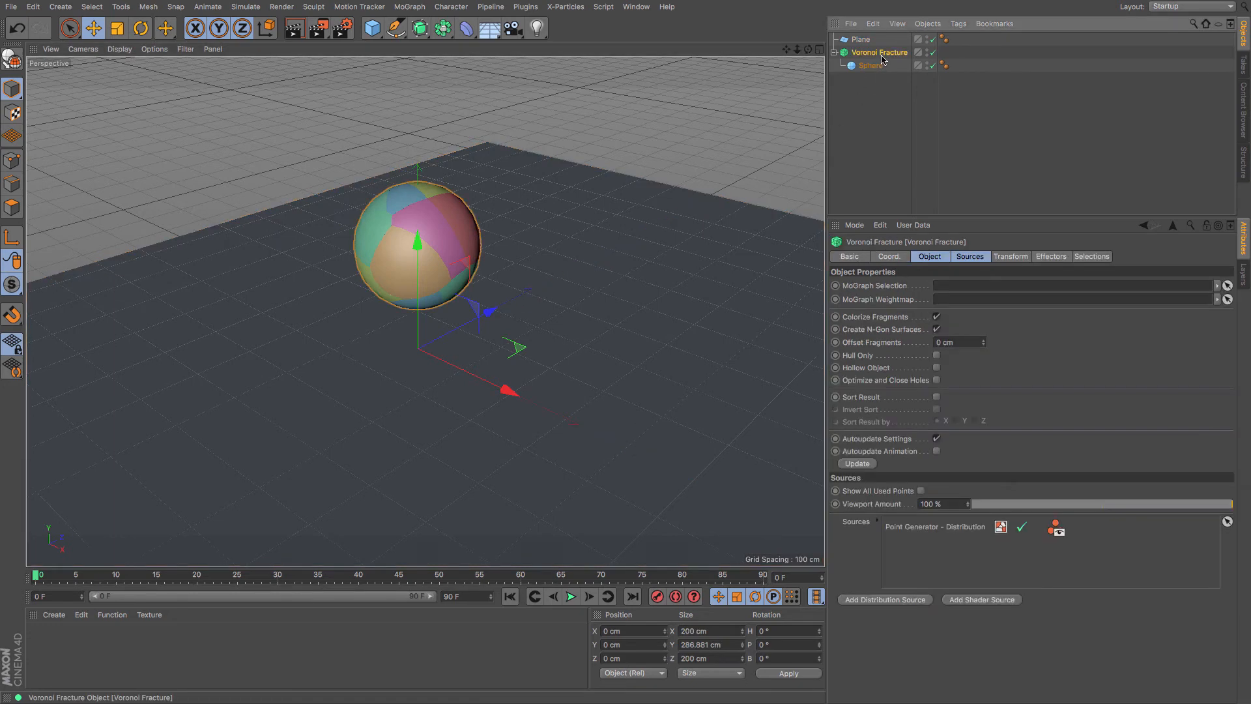
Tag the Voronoi Fracture with a Rigid Body and the Plane with a Collider Body
left_click(956, 24)
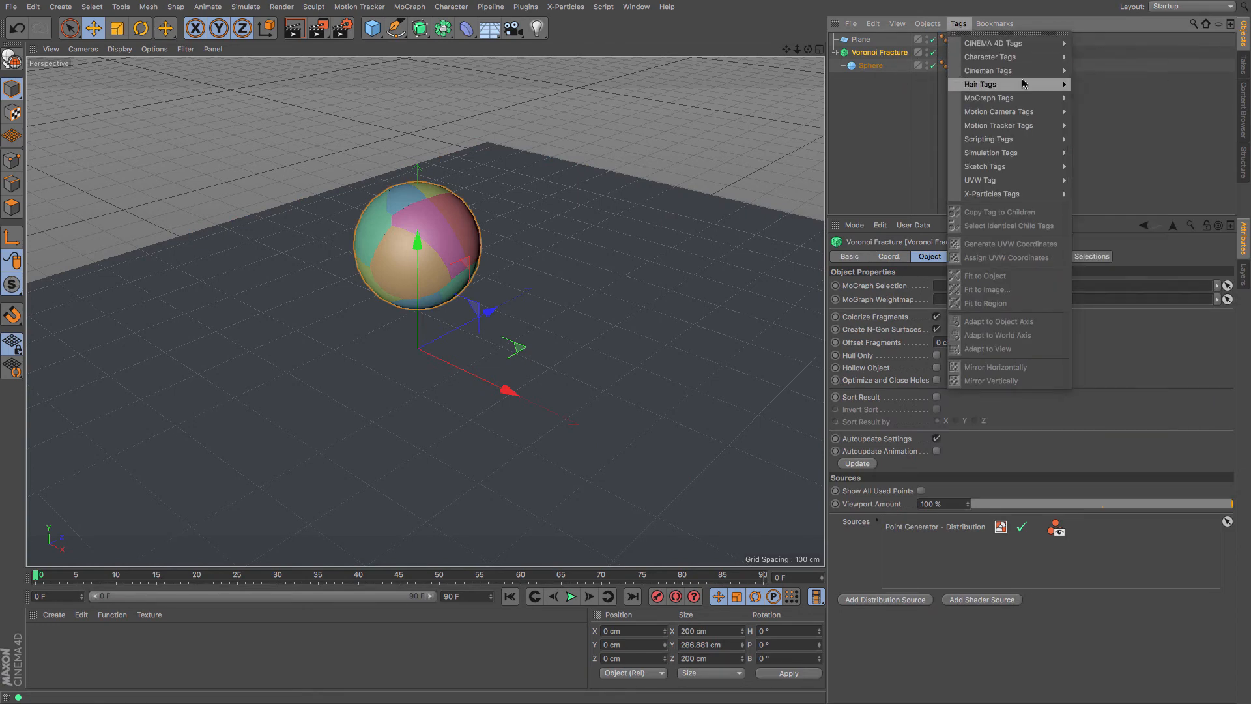
mouse_move(992, 152)
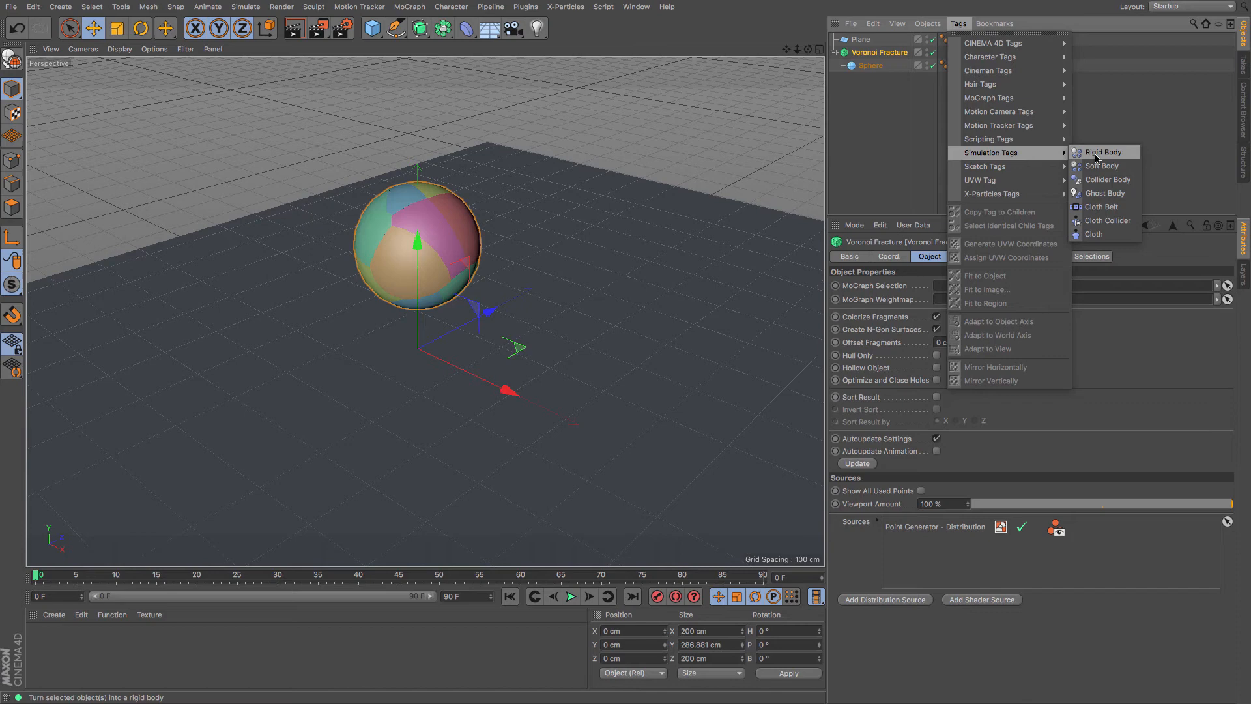
left_click(1101, 153)
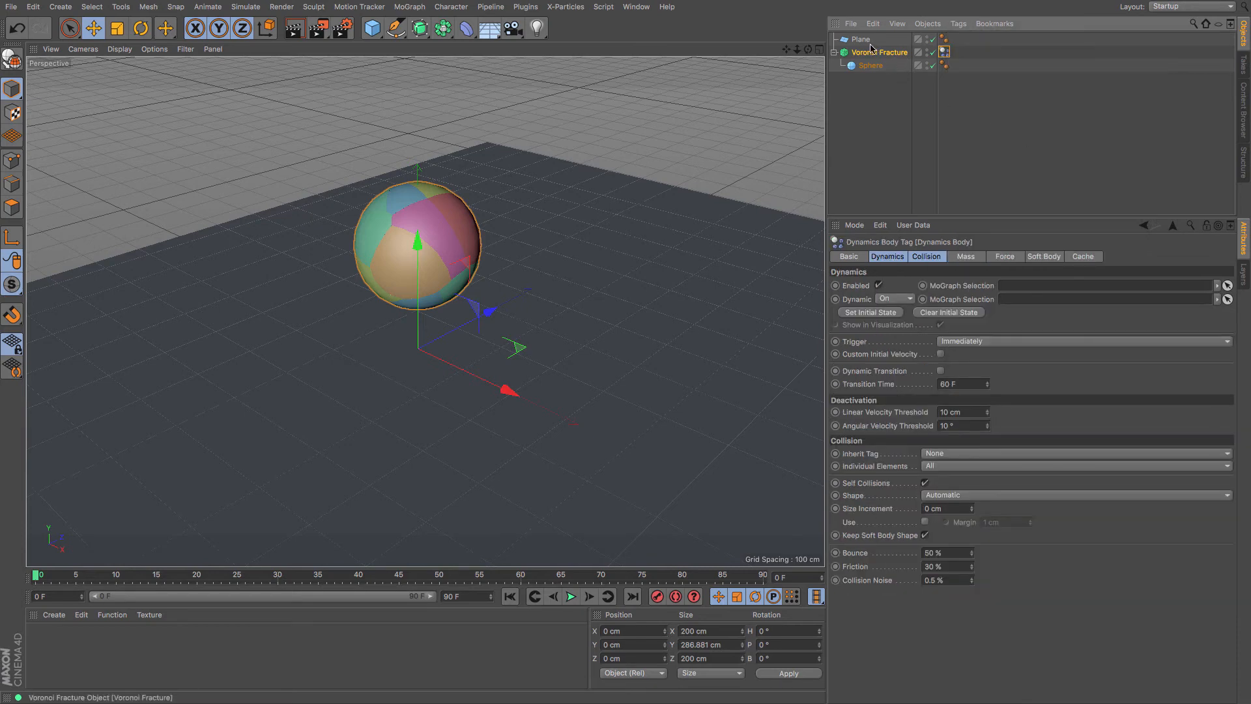
left_click(957, 23)
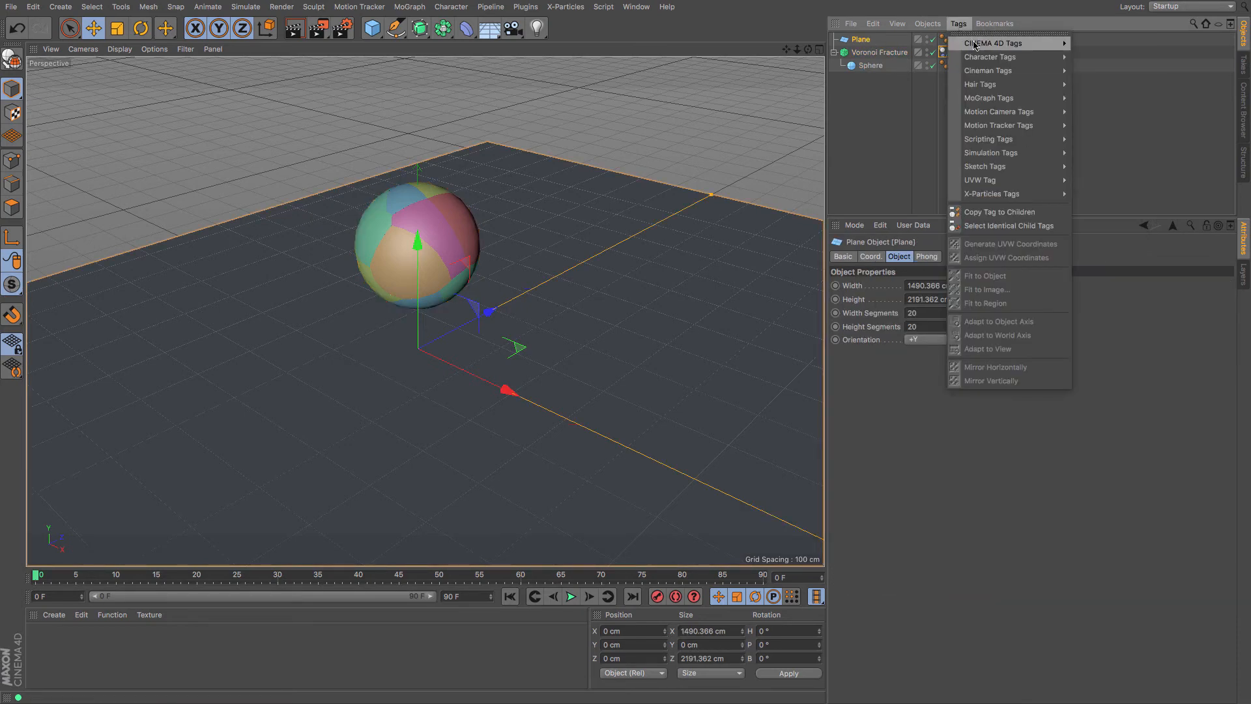
mouse_move(991, 152)
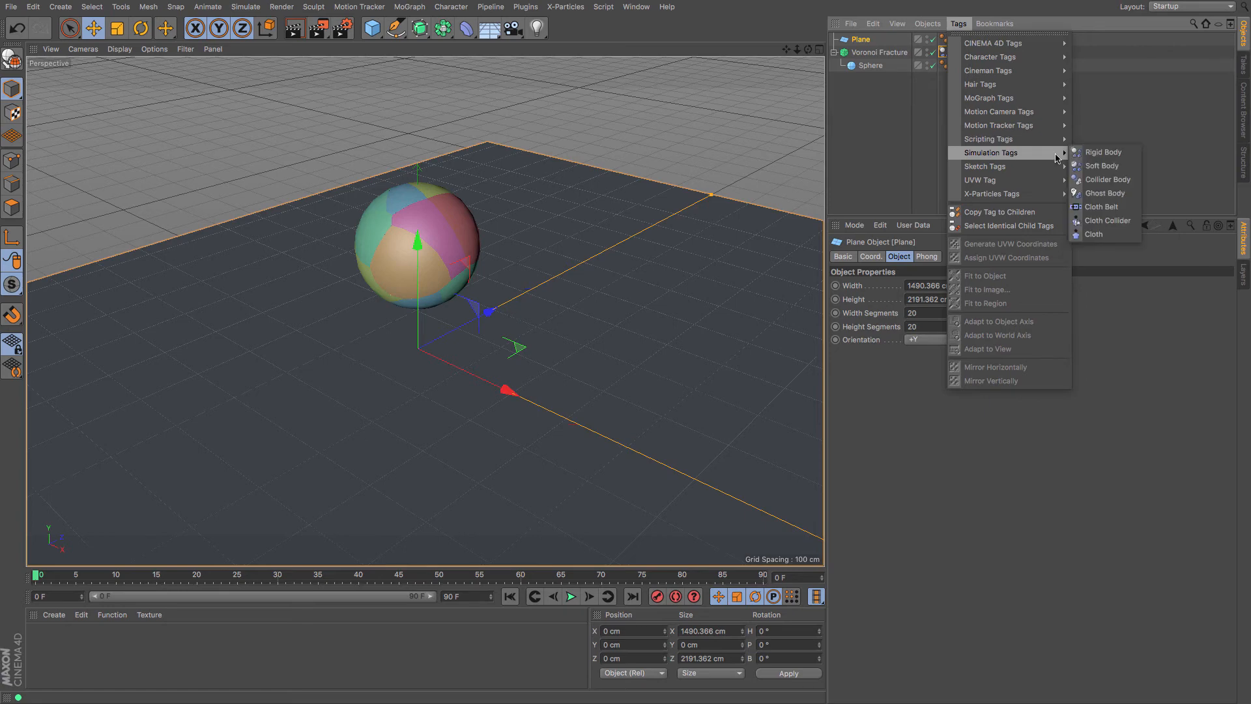
left_click(1103, 152)
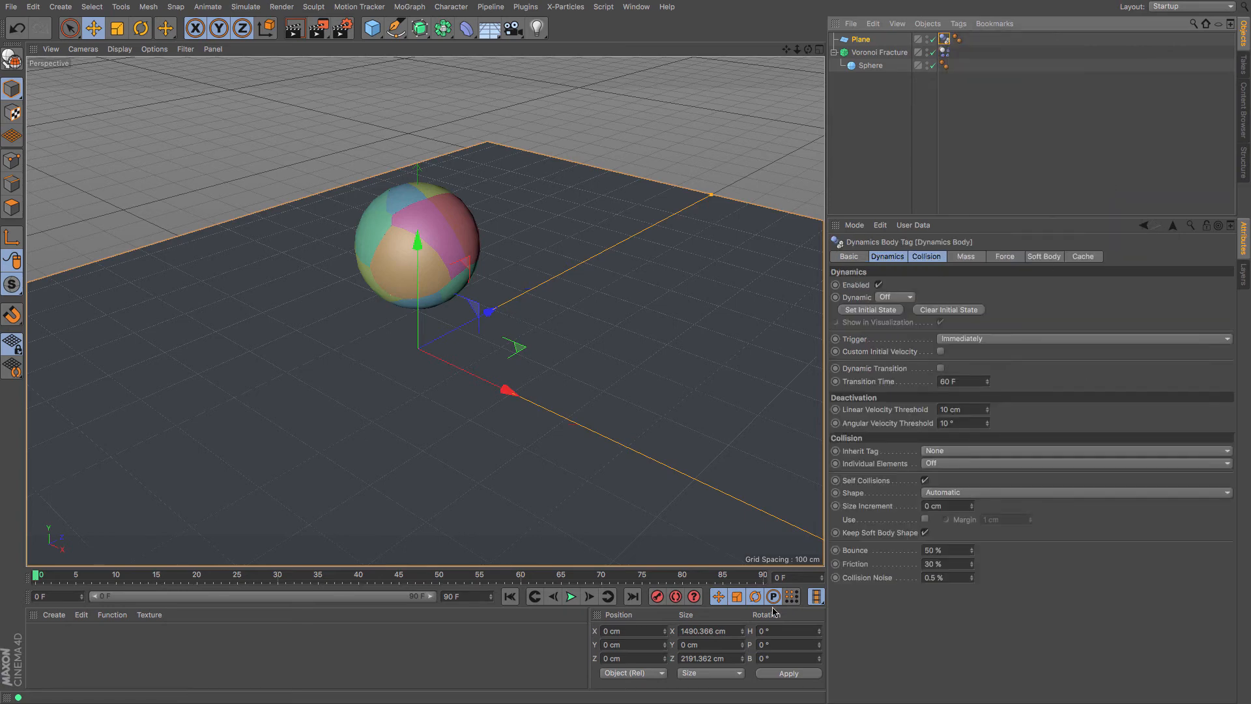
Play and replay the dynamics as fragments scatter on the plane, then open Rigid Body settings
left_click(572, 596)
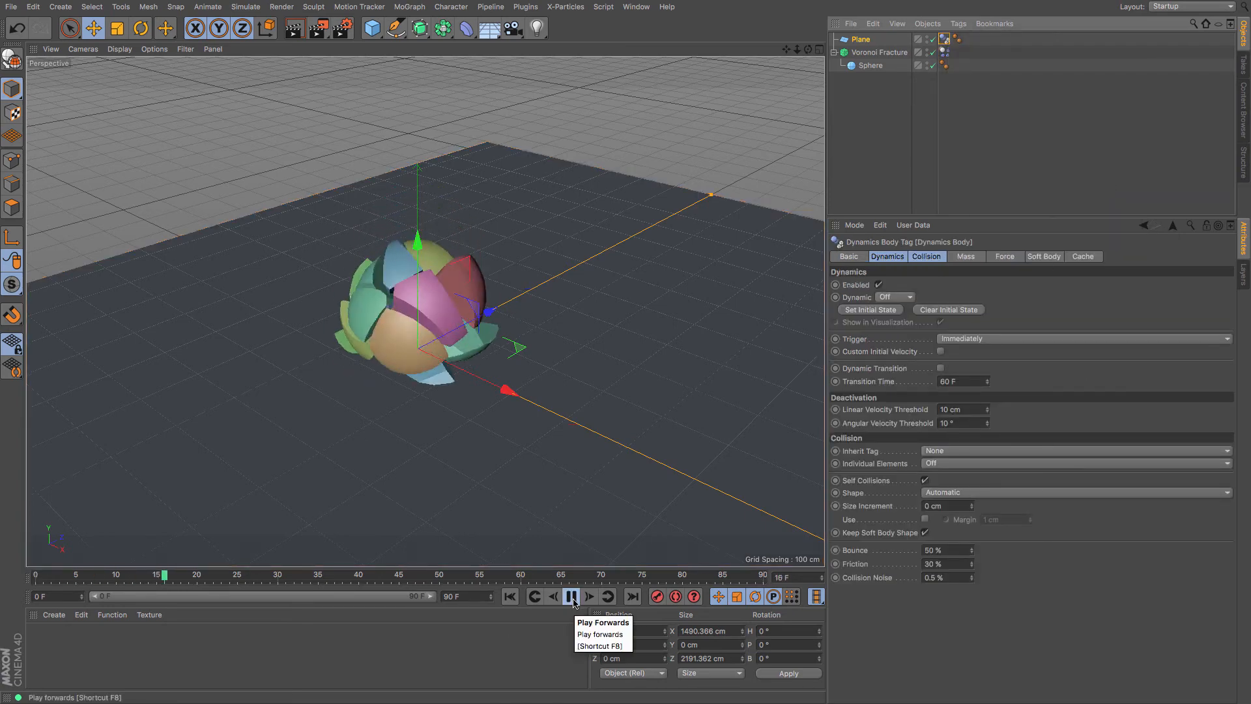
left_click(572, 597)
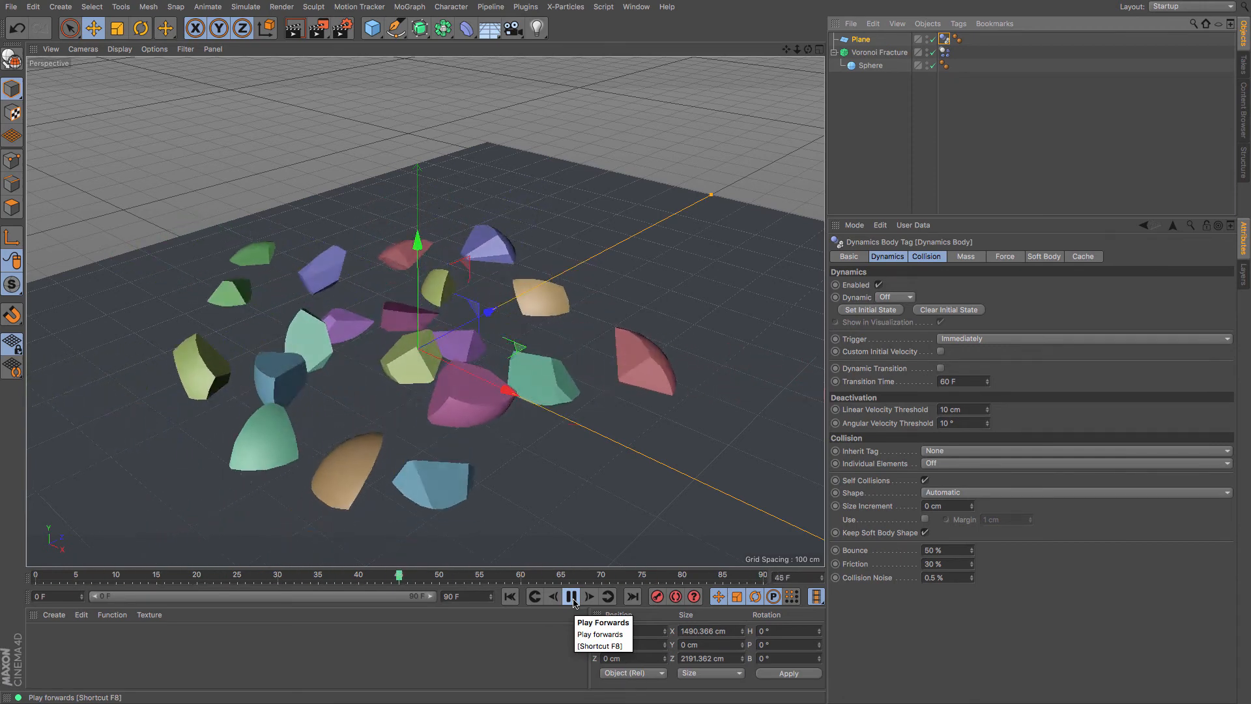
left_click(572, 596)
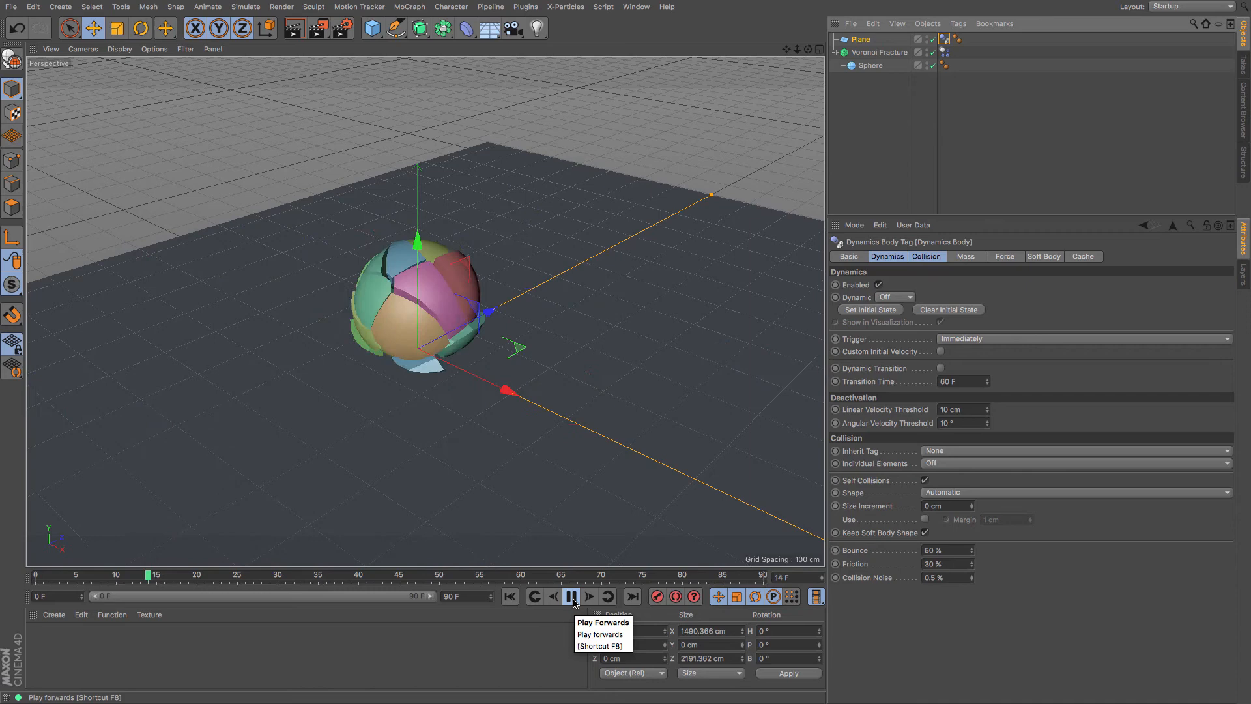
left_click(572, 596)
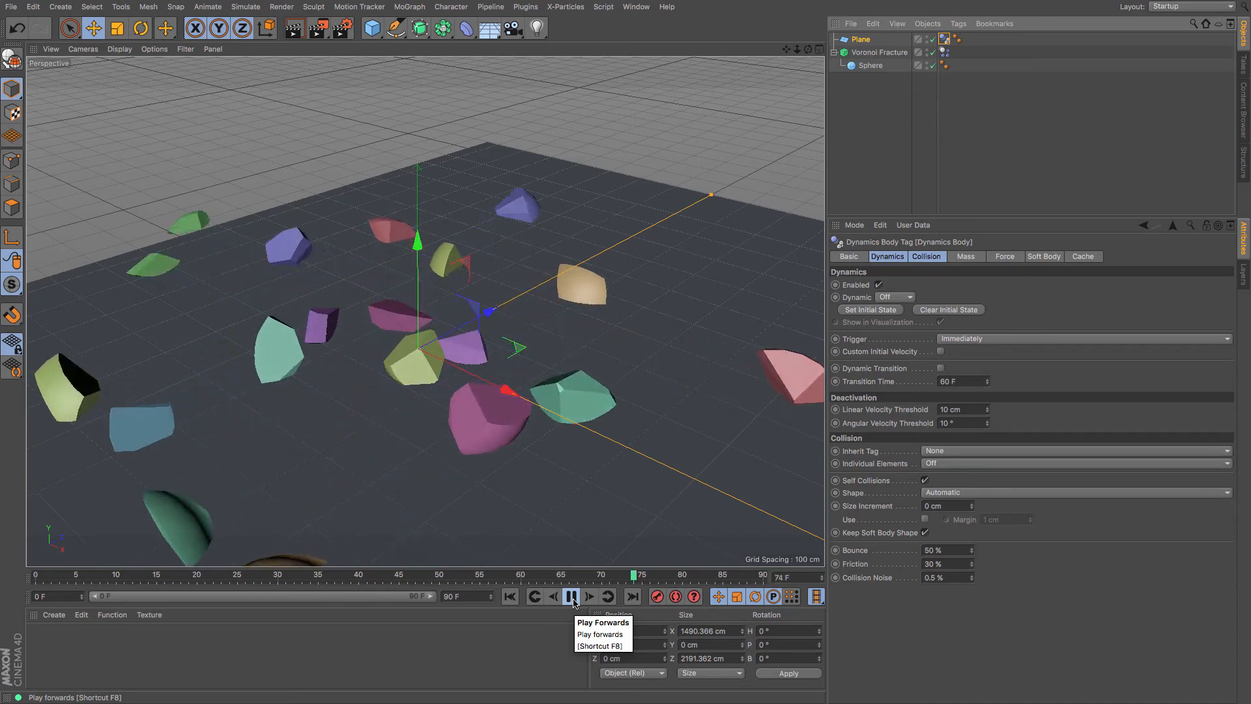
left_click(572, 597)
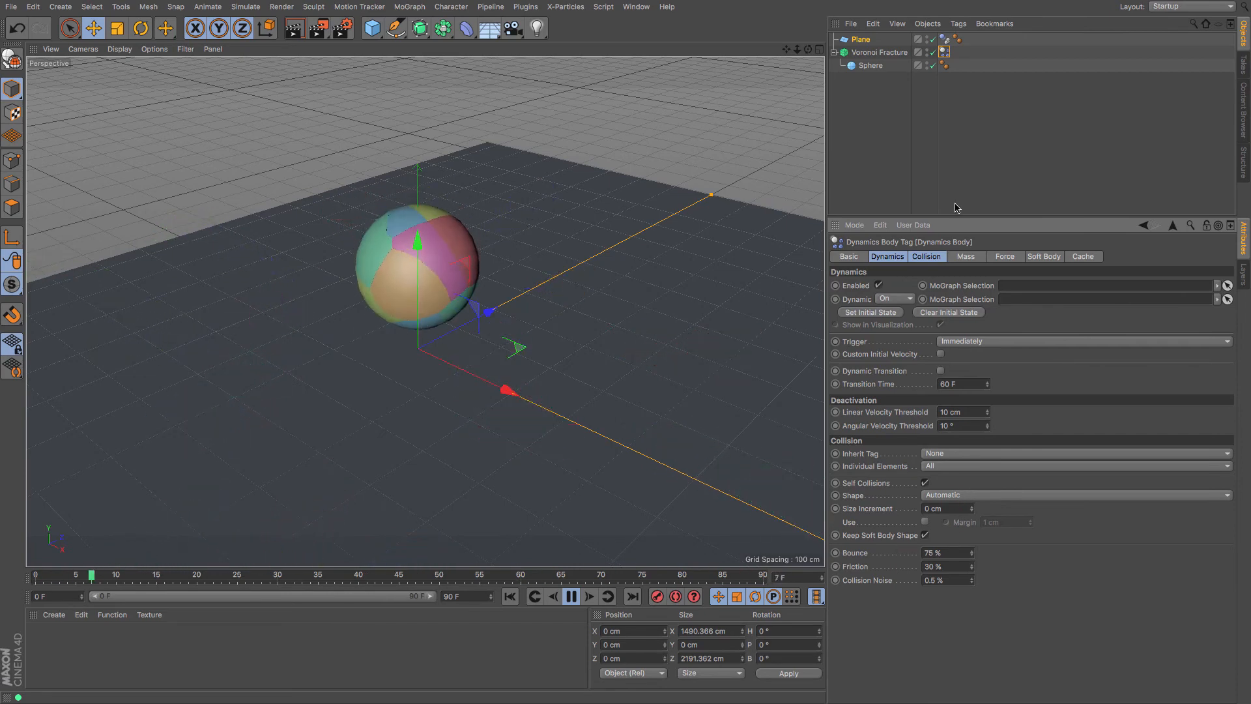
Set the Rigid Body tag's collision Friction to 75% and replay the fragments falling onto the plane
left_click(571, 596)
type("75")
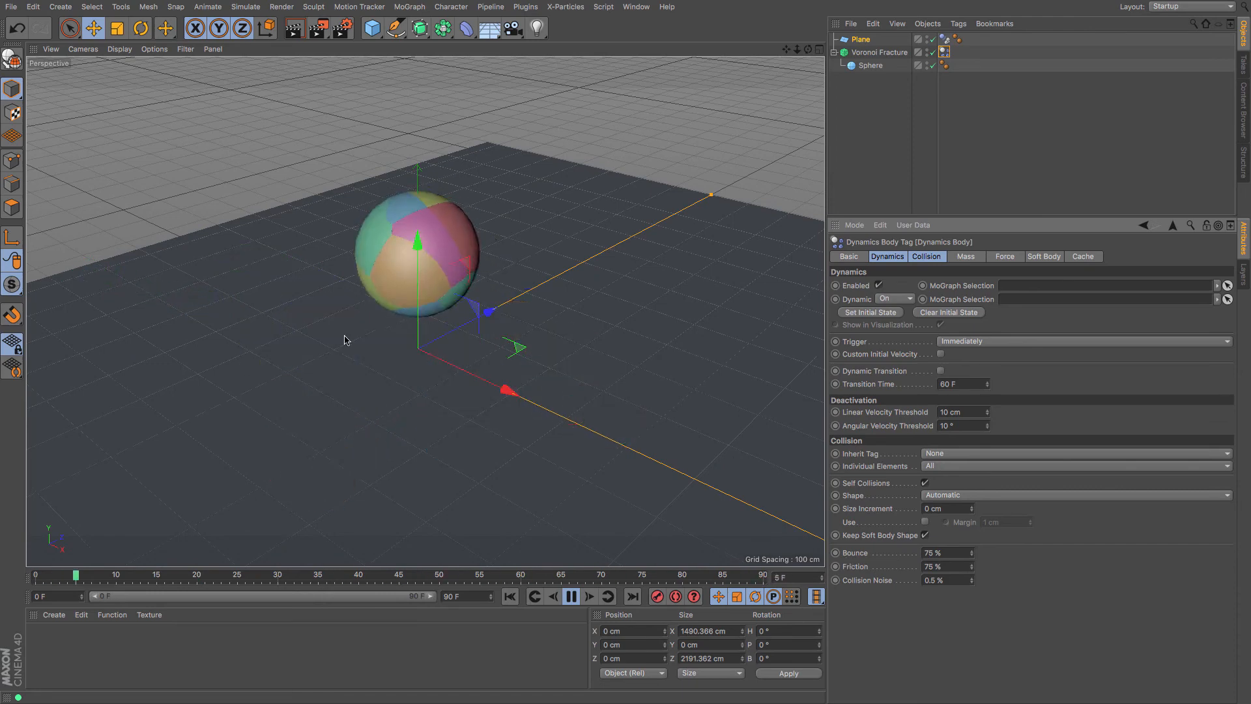
left_click(571, 596)
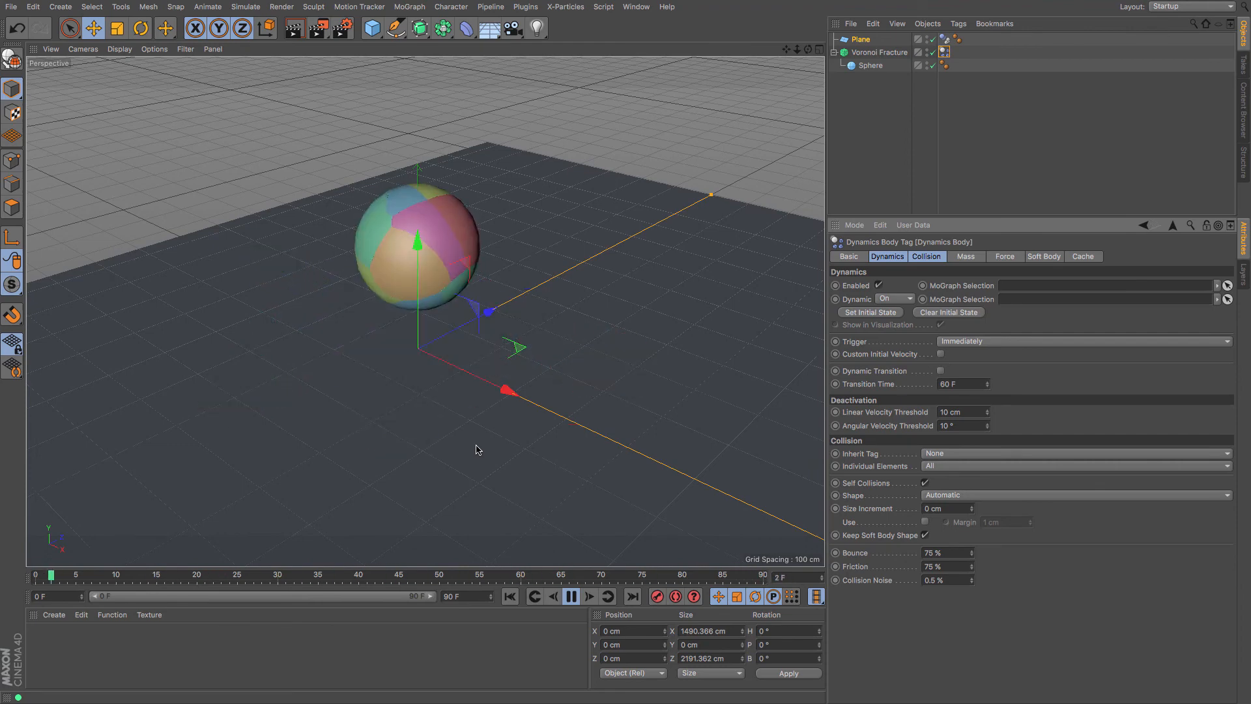
left_click(589, 596)
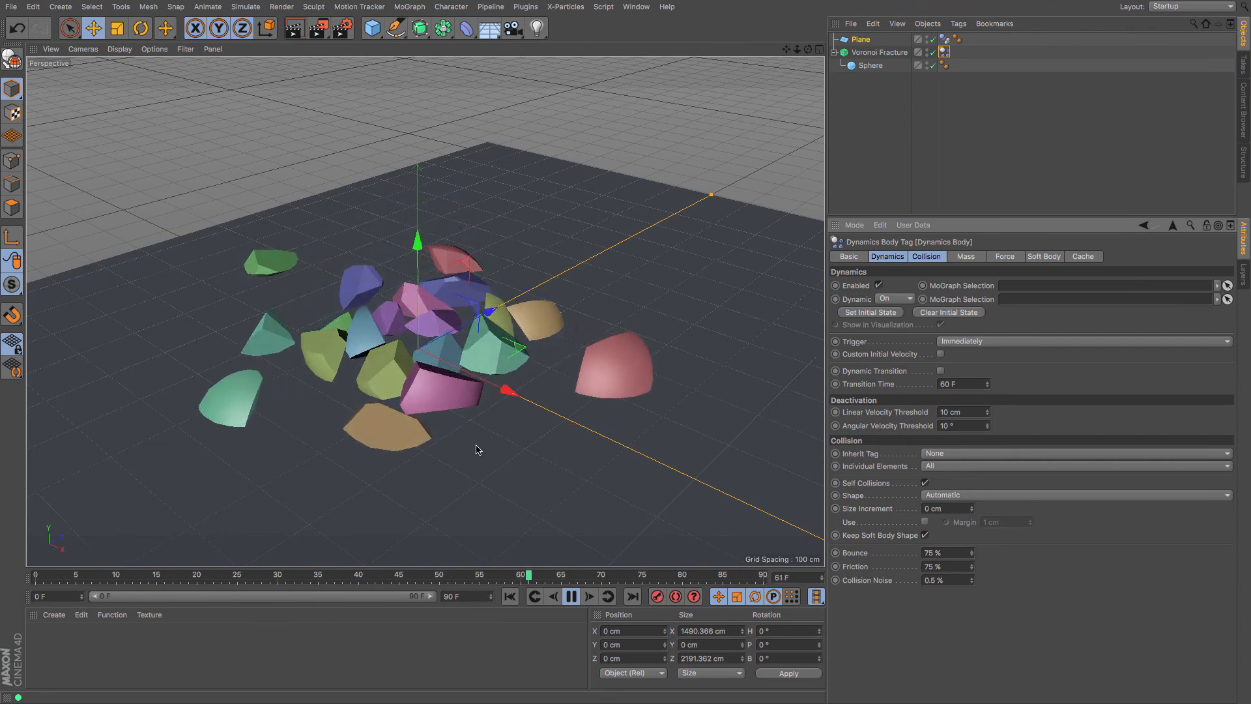